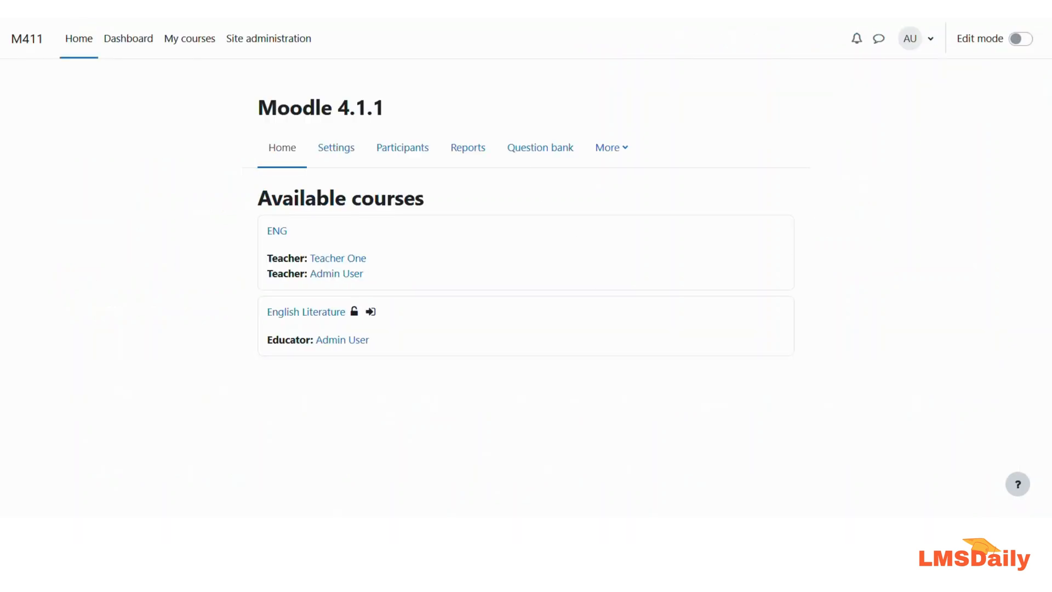
mouse_move(207, 243)
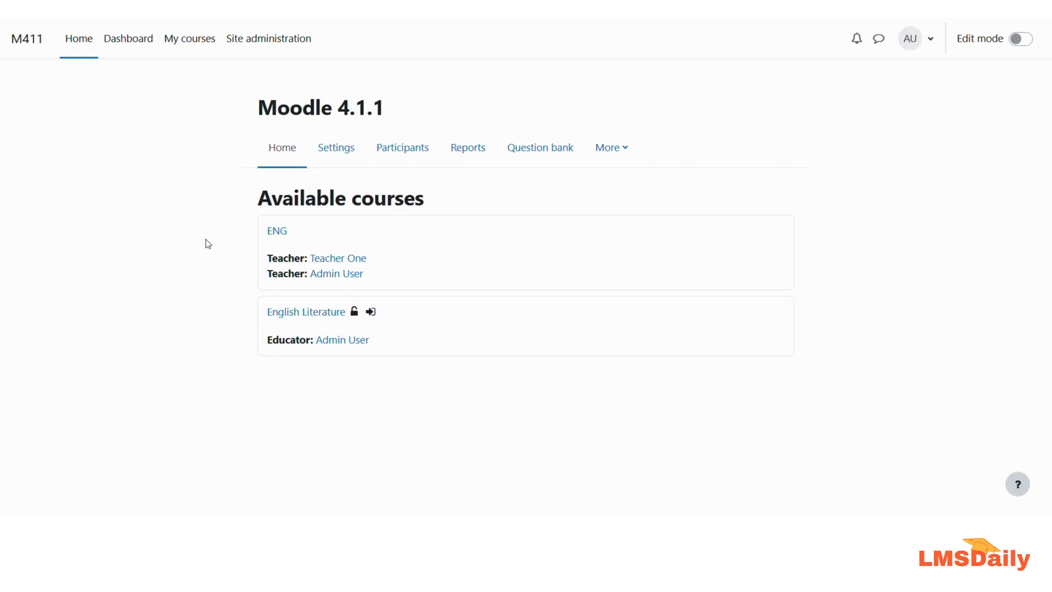
mouse_move(268, 39)
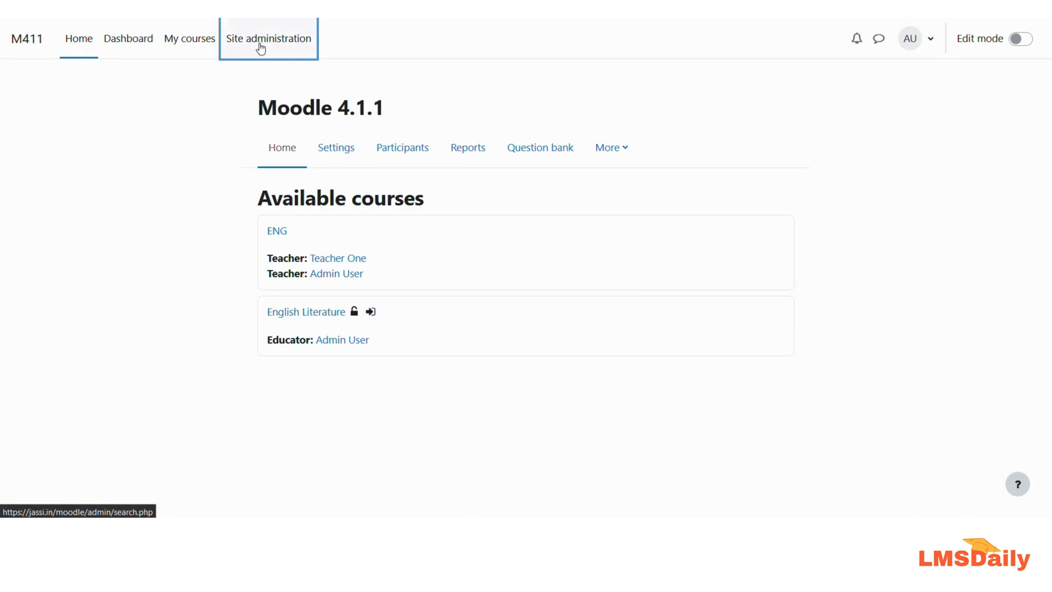
Go to Site administration and show the Users settings section.
click(267, 38)
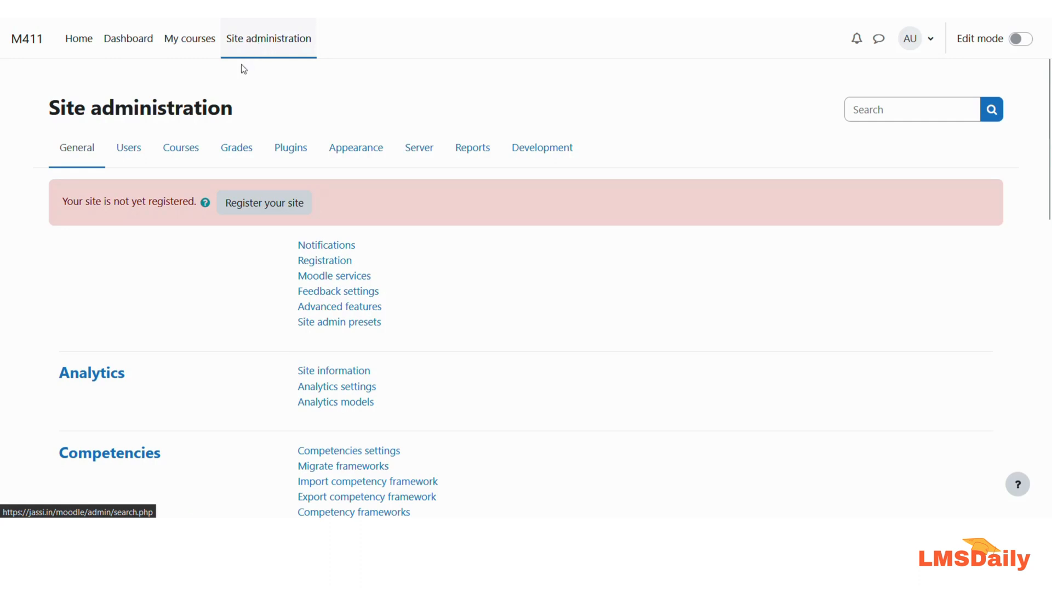
click(128, 147)
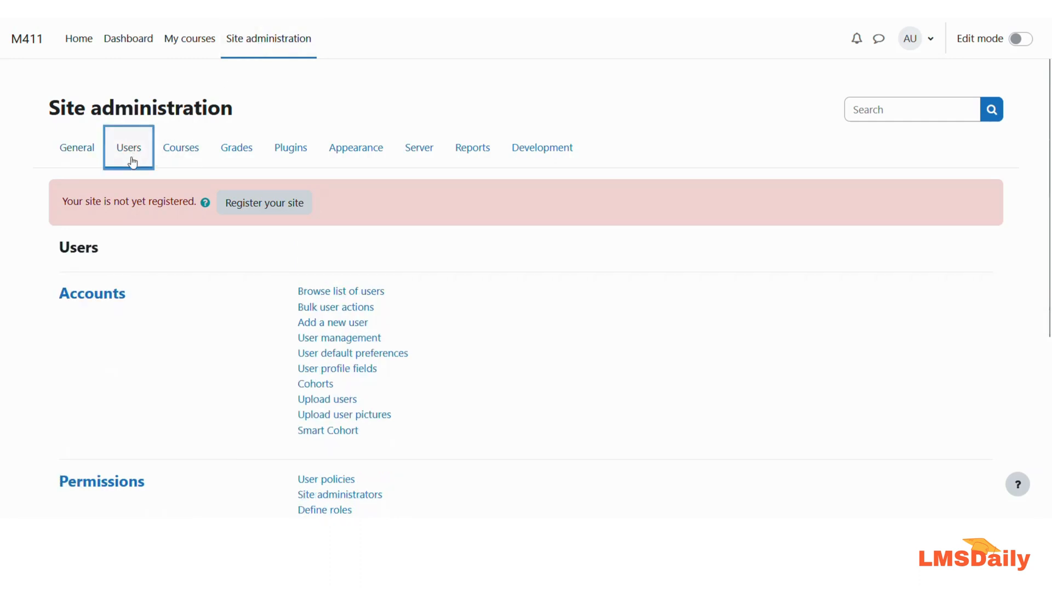
mouse_move(359, 429)
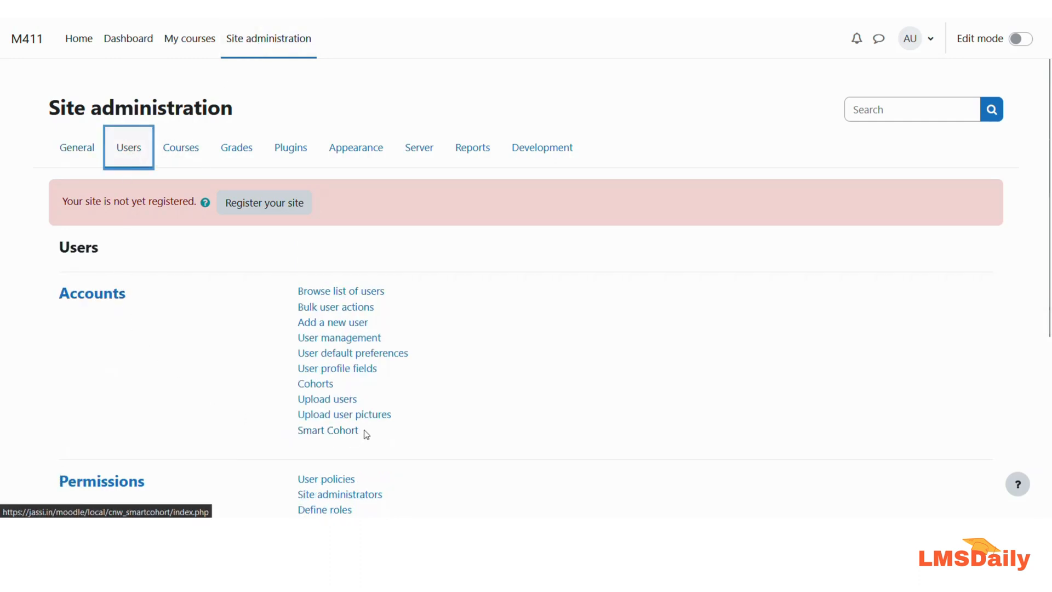
mouse_move(328, 430)
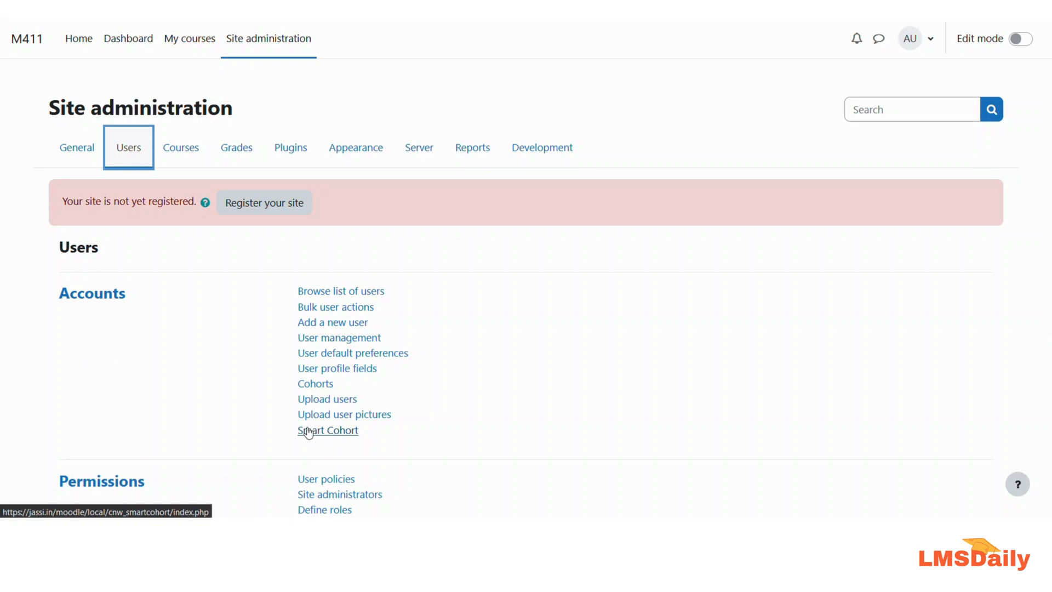
mouse_move(310, 435)
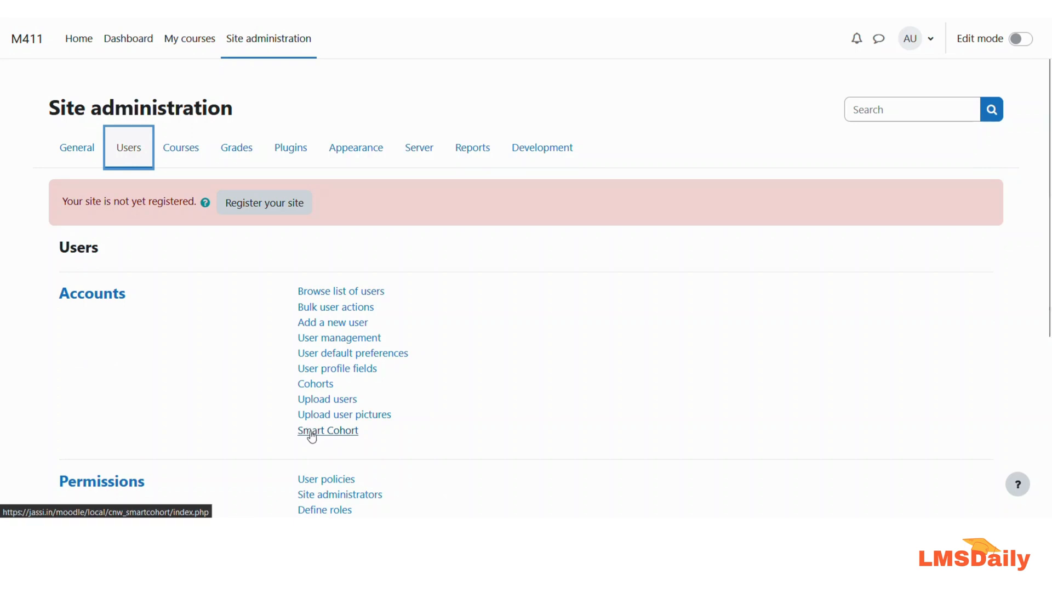
mouse_move(327, 430)
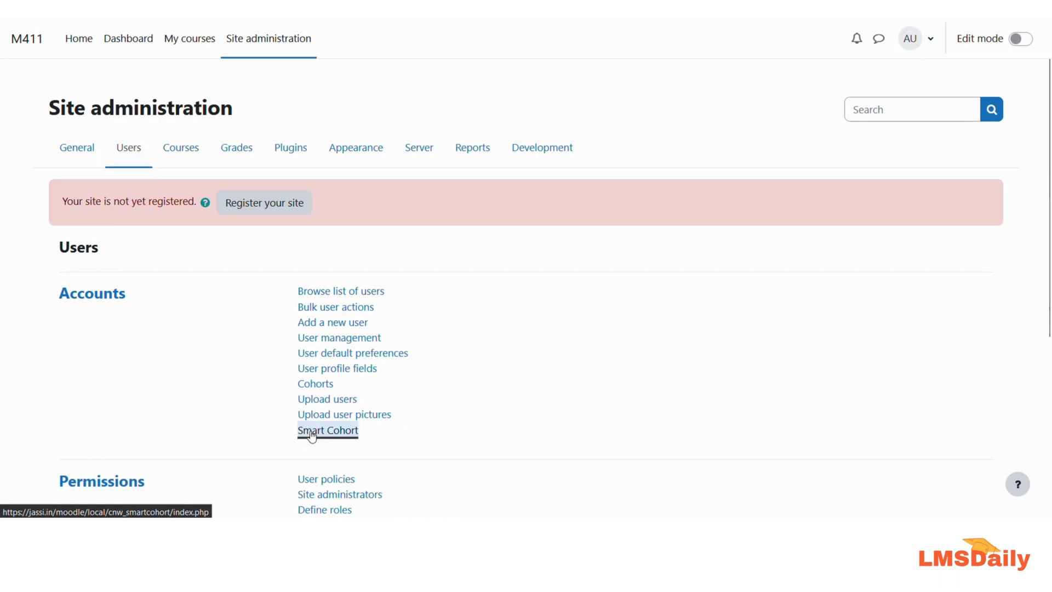
Open the Smart Cohort Rules page from the Accounts options.
click(328, 430)
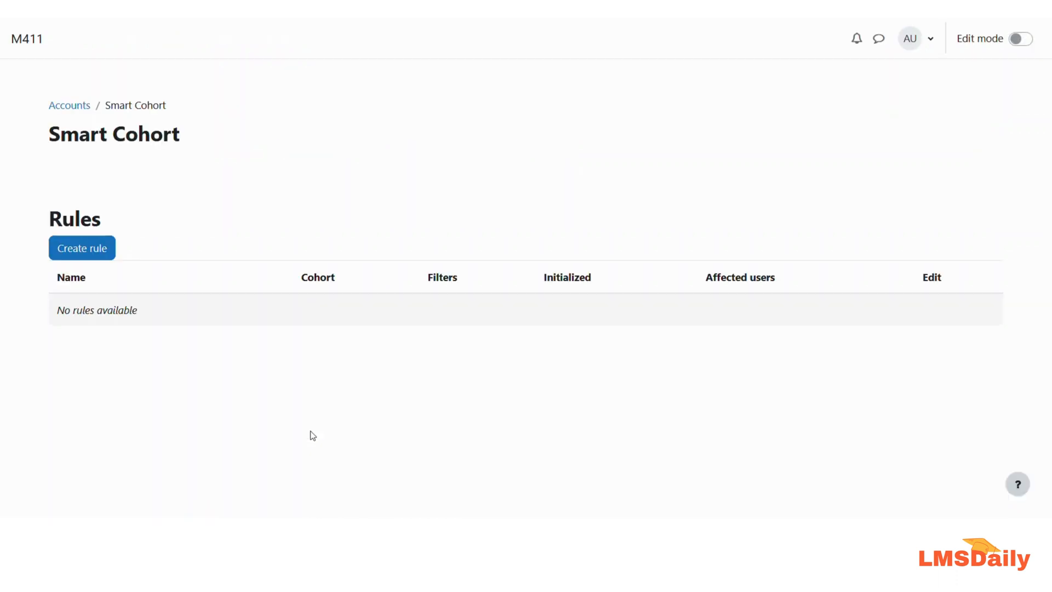
click(269, 38)
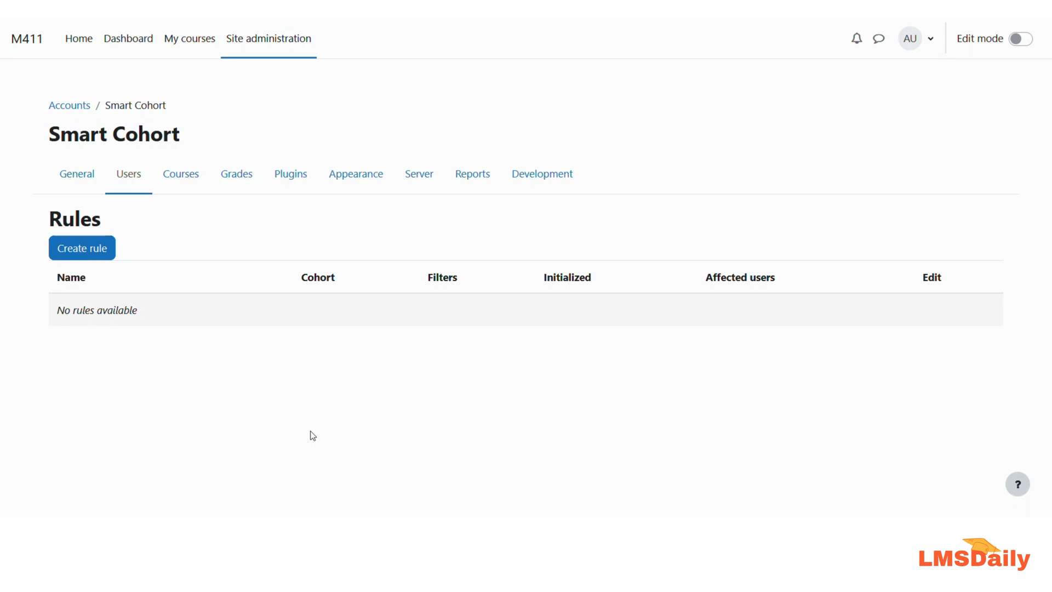
mouse_move(82, 247)
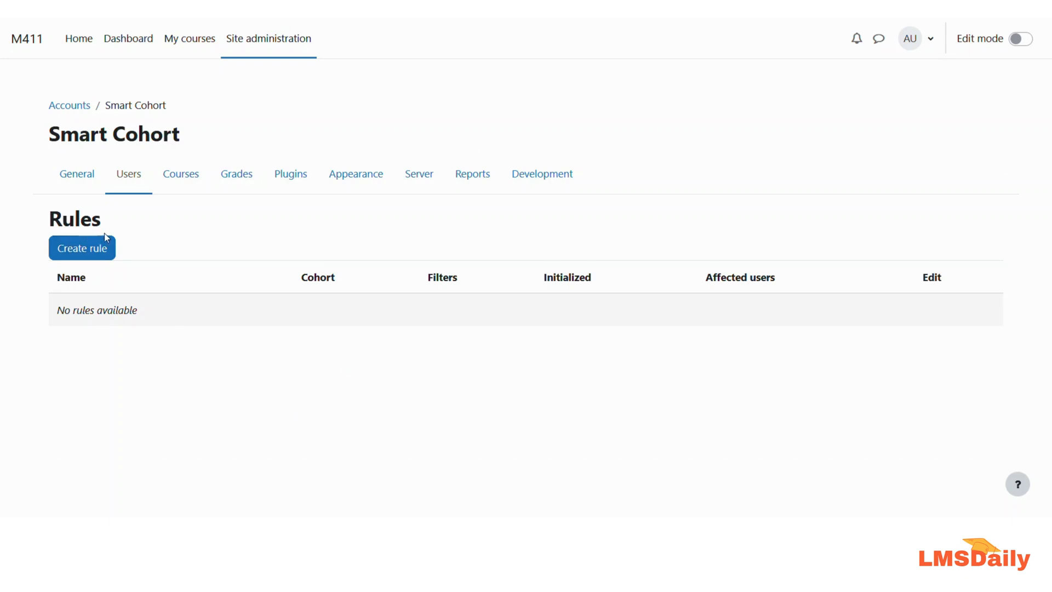
mouse_move(49, 297)
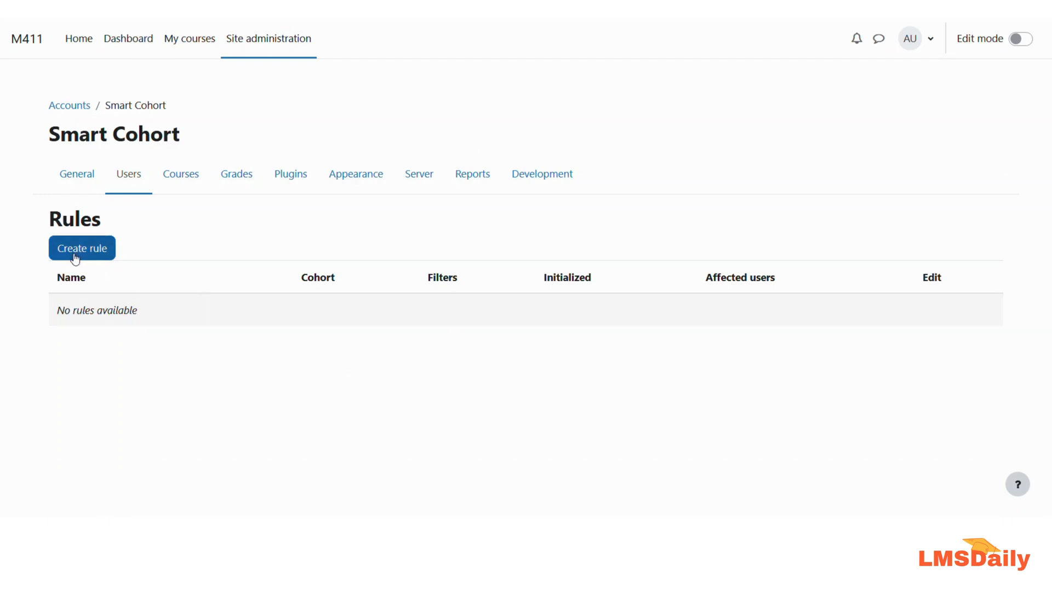
mouse_move(97, 278)
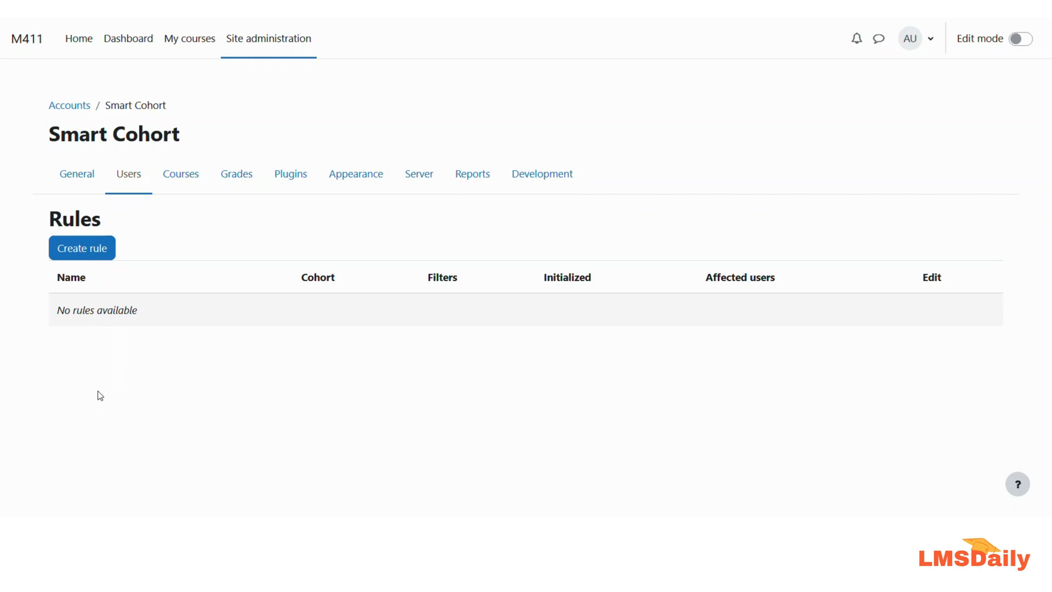
mouse_move(85, 305)
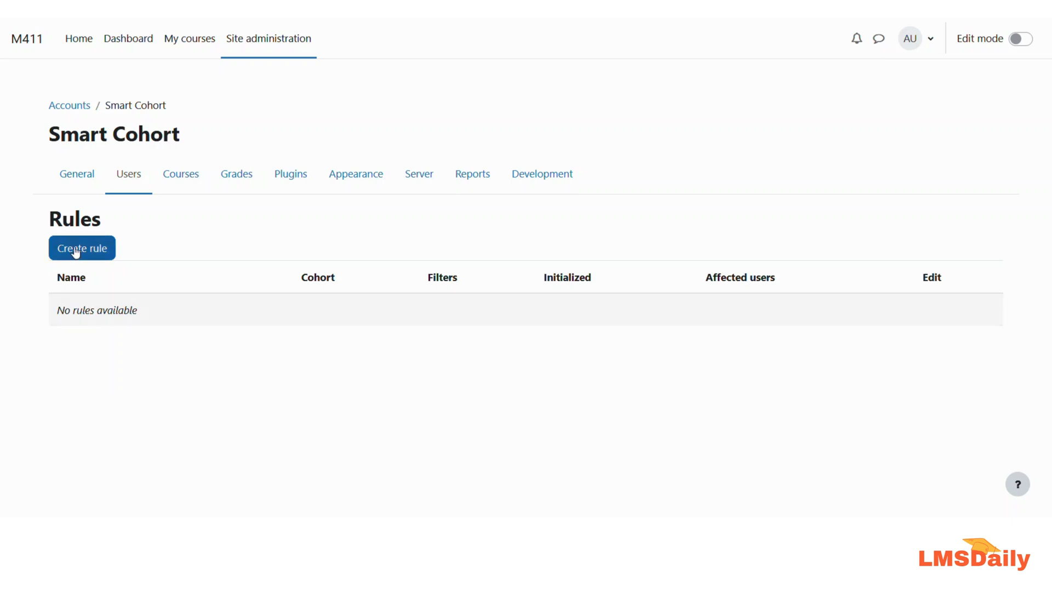
Create a rule named 'Filter the users with name students' for the Students cohort and save it.
click(81, 248)
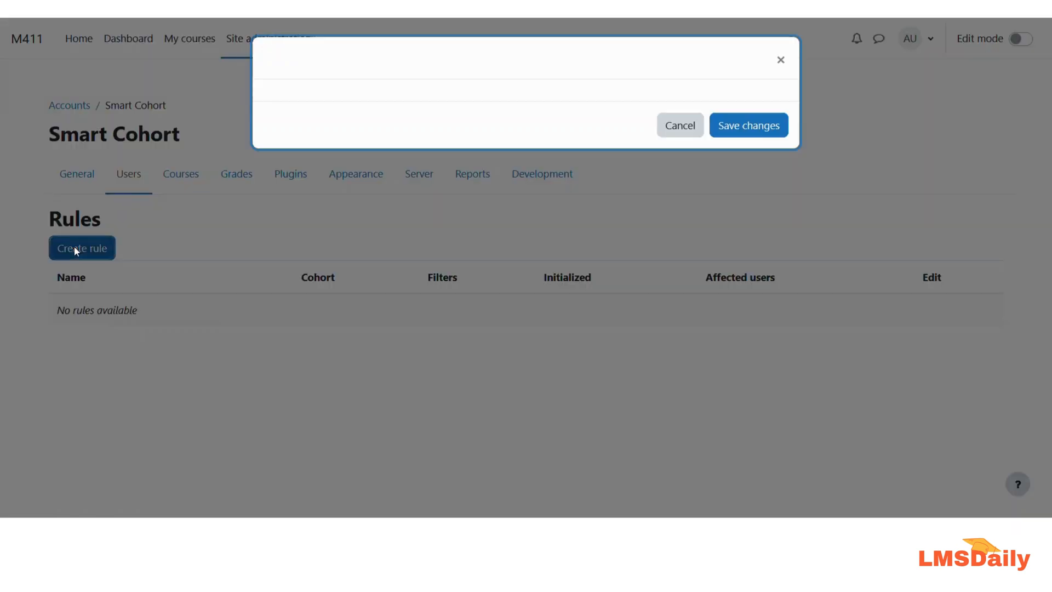
click(81, 247)
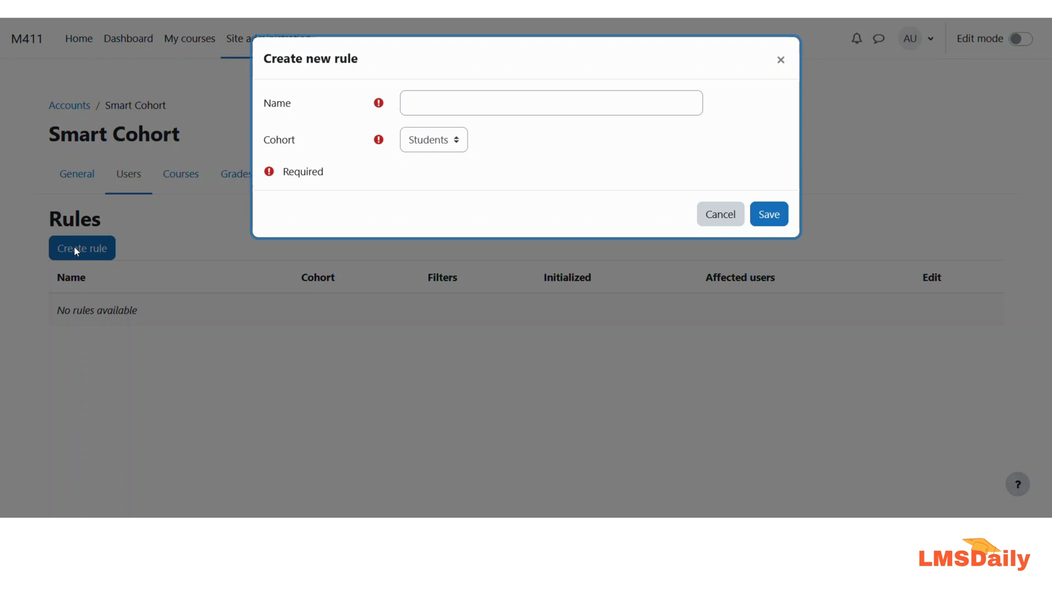
mouse_move(279, 187)
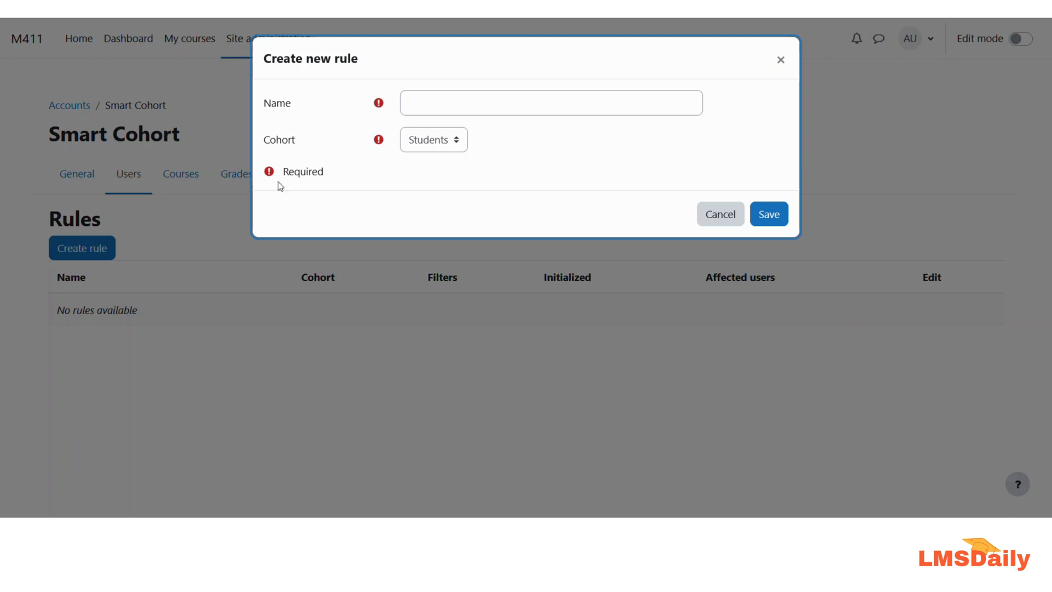
mouse_move(328, 143)
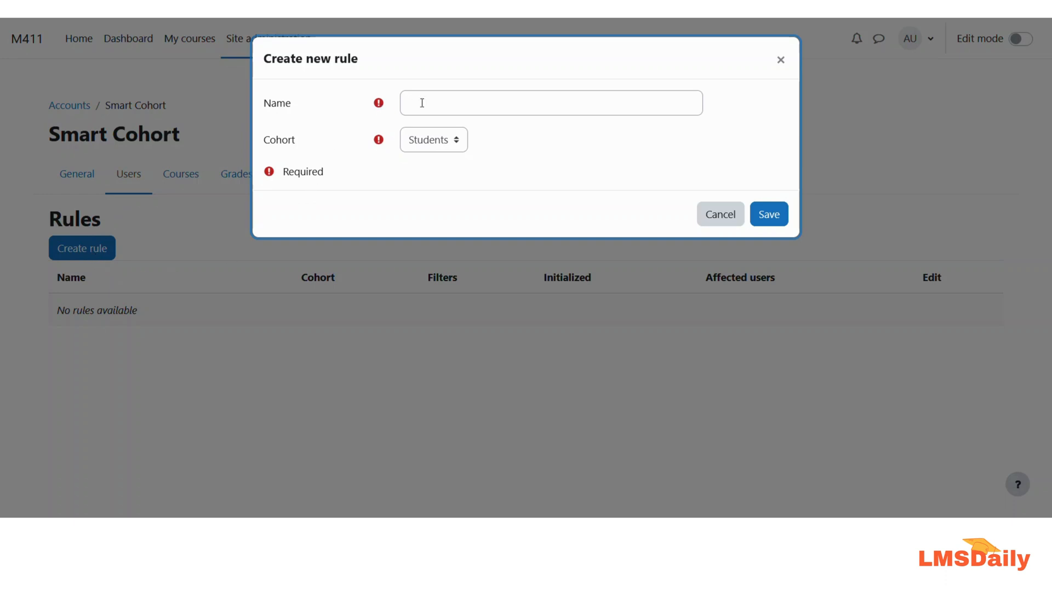
click(550, 103)
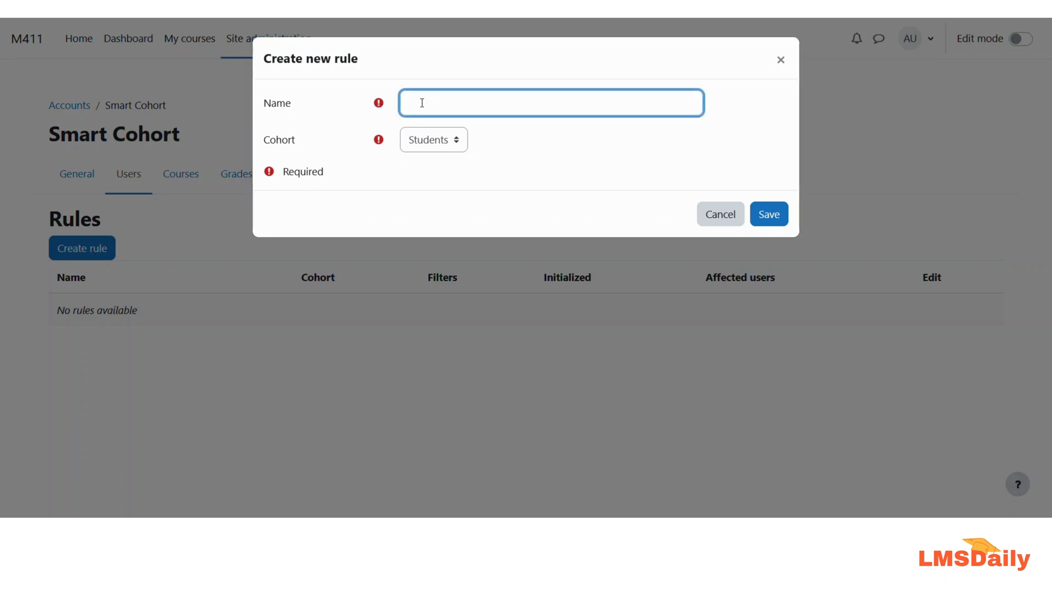
text(Filte)
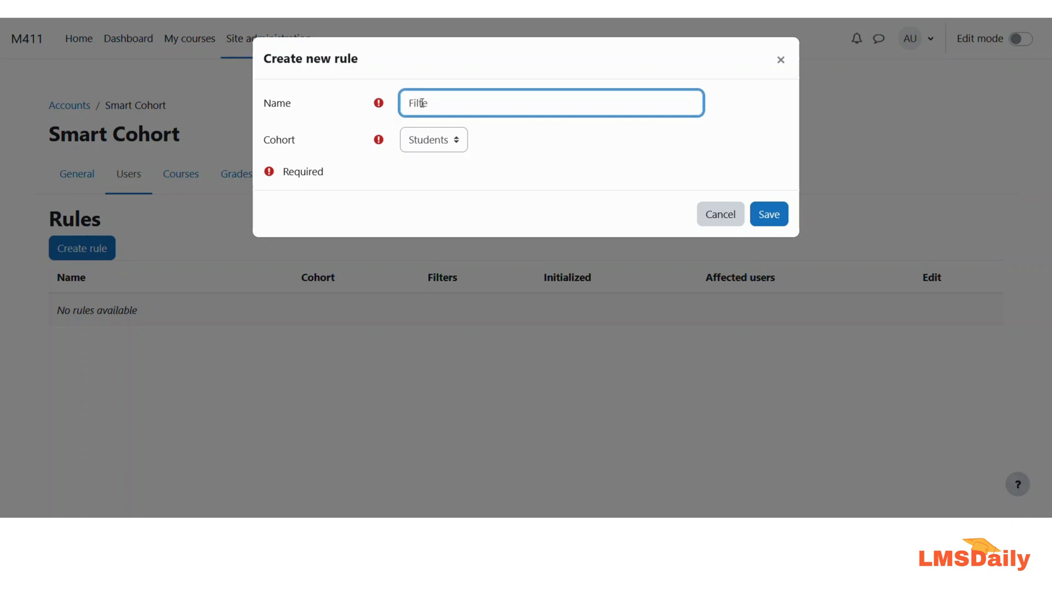
text(r the users)
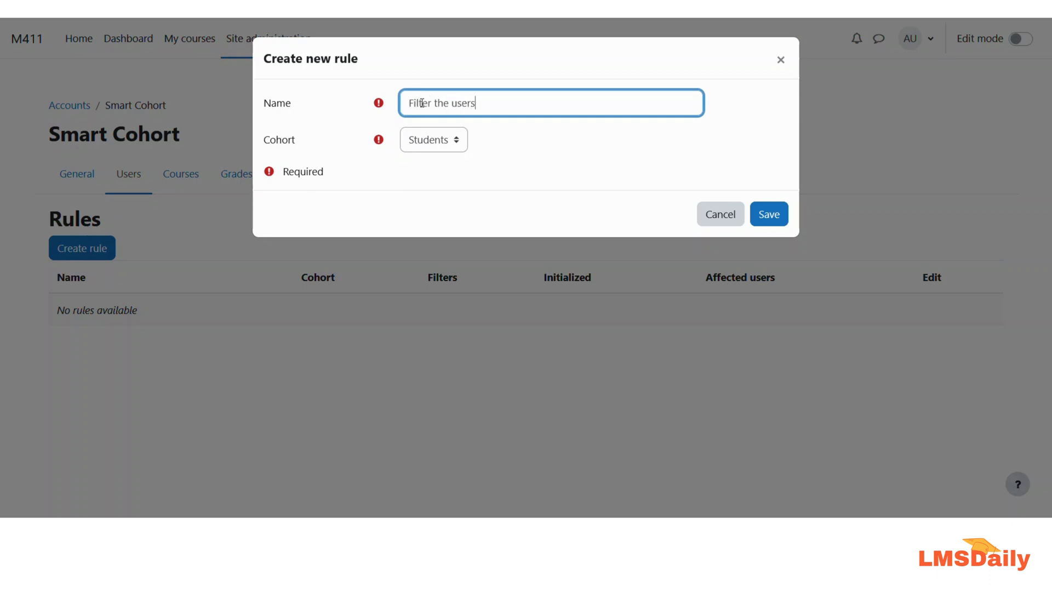
text(with name st)
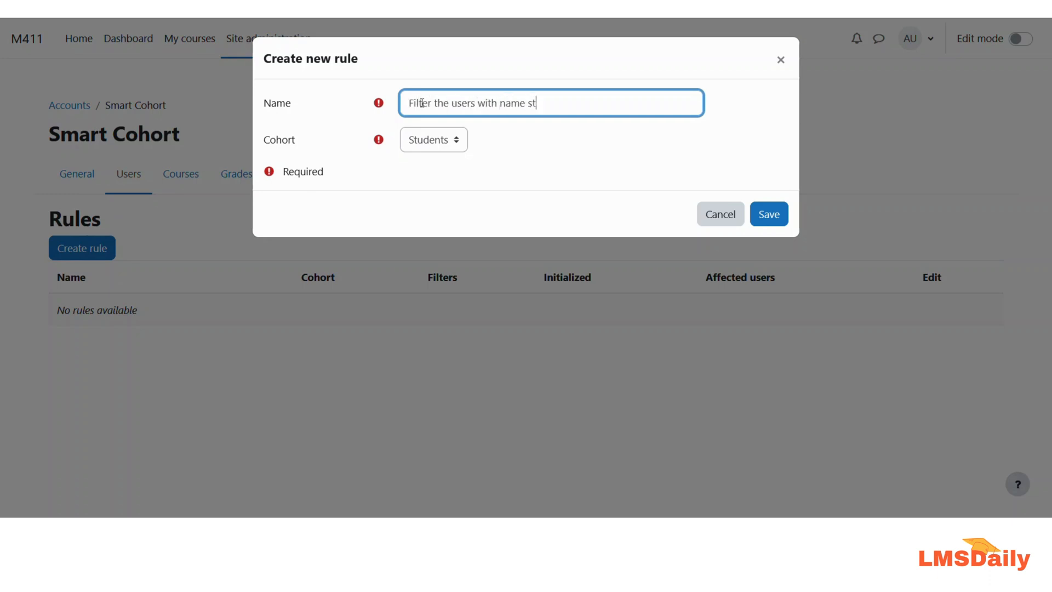
text(udents)
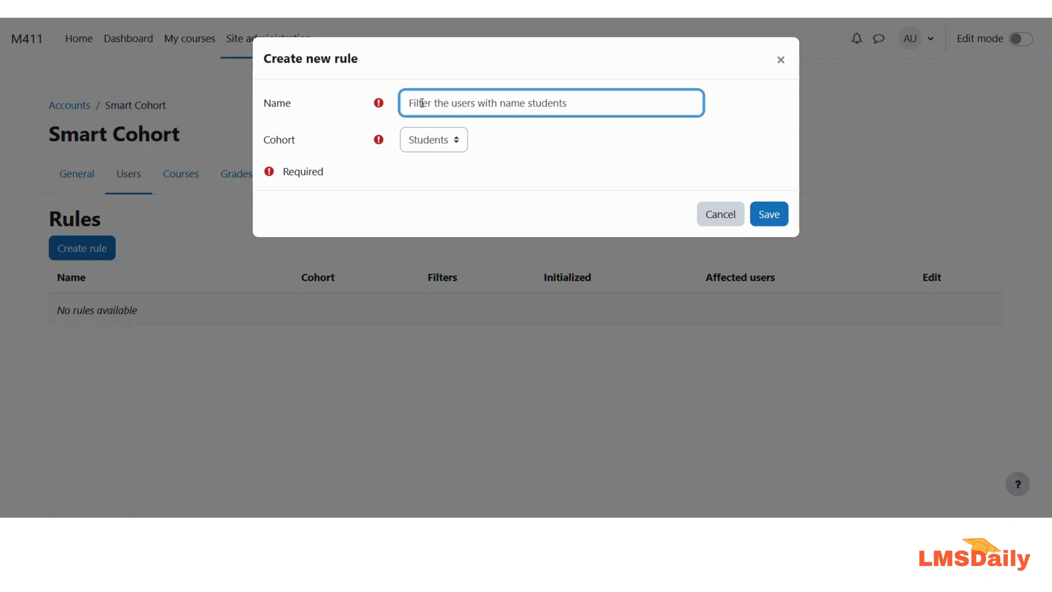
click(433, 139)
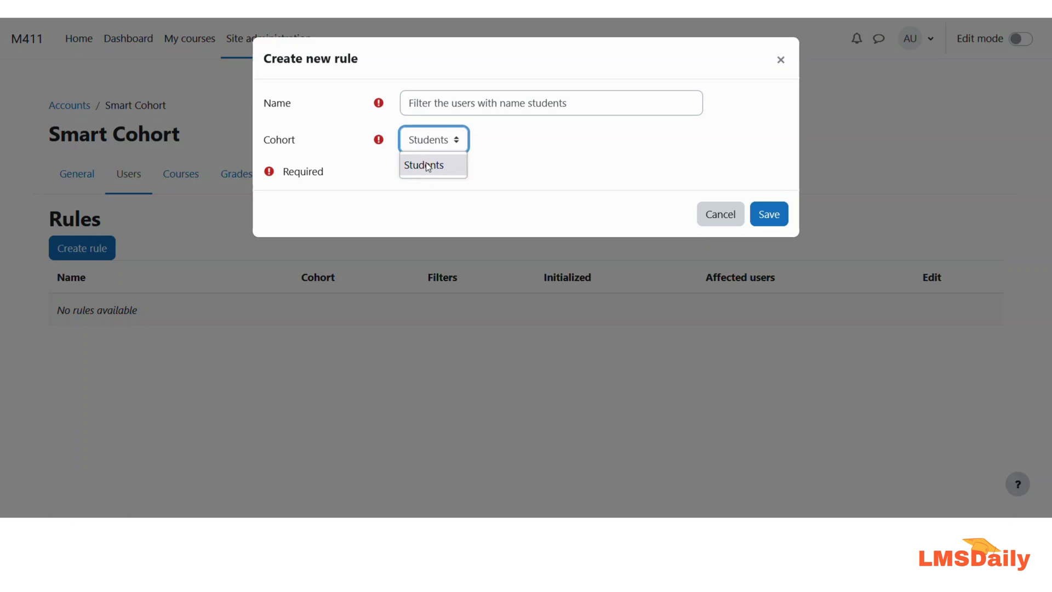
click(424, 165)
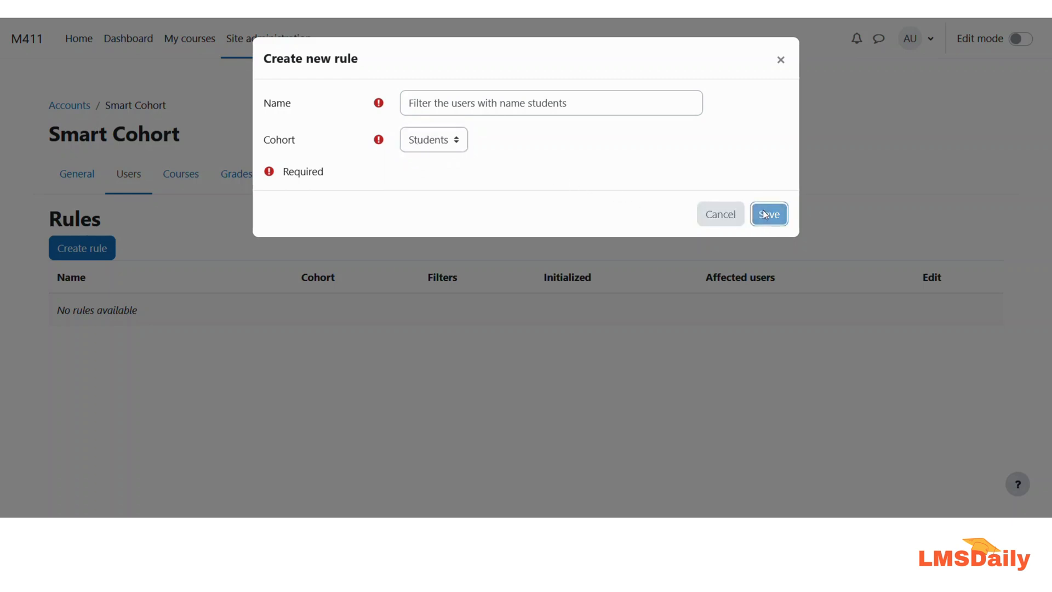
click(769, 214)
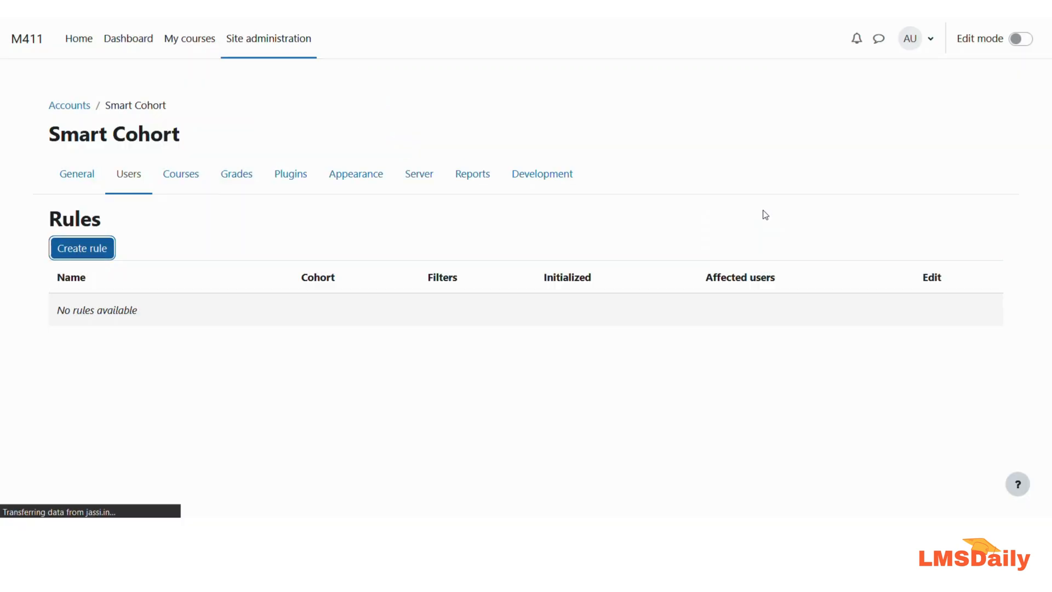
Review the New filter form's user fields (names, email, country) on the Create new rule page.
click(82, 247)
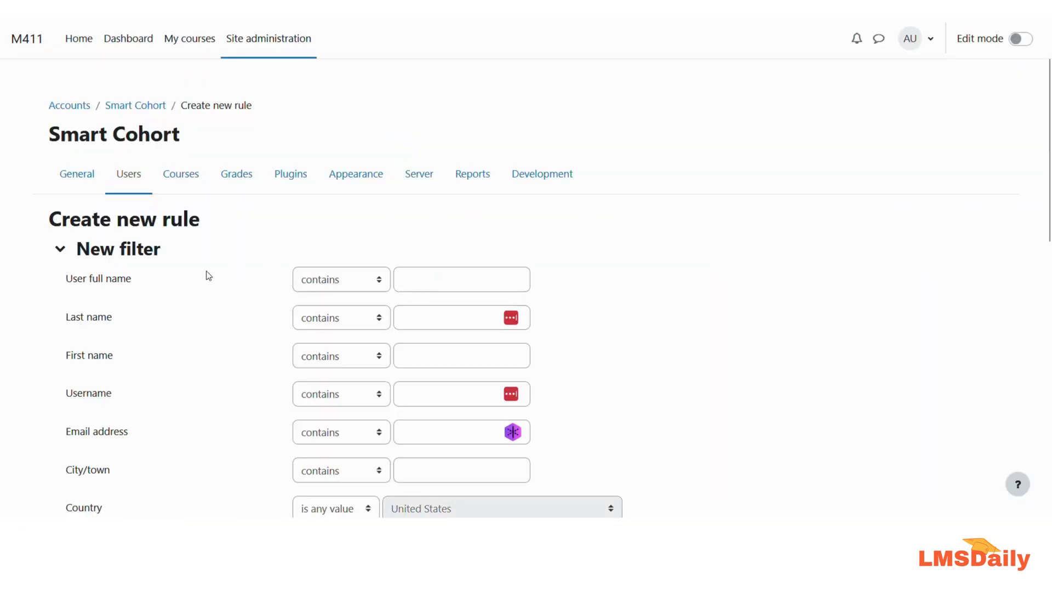
scroll(down, 3)
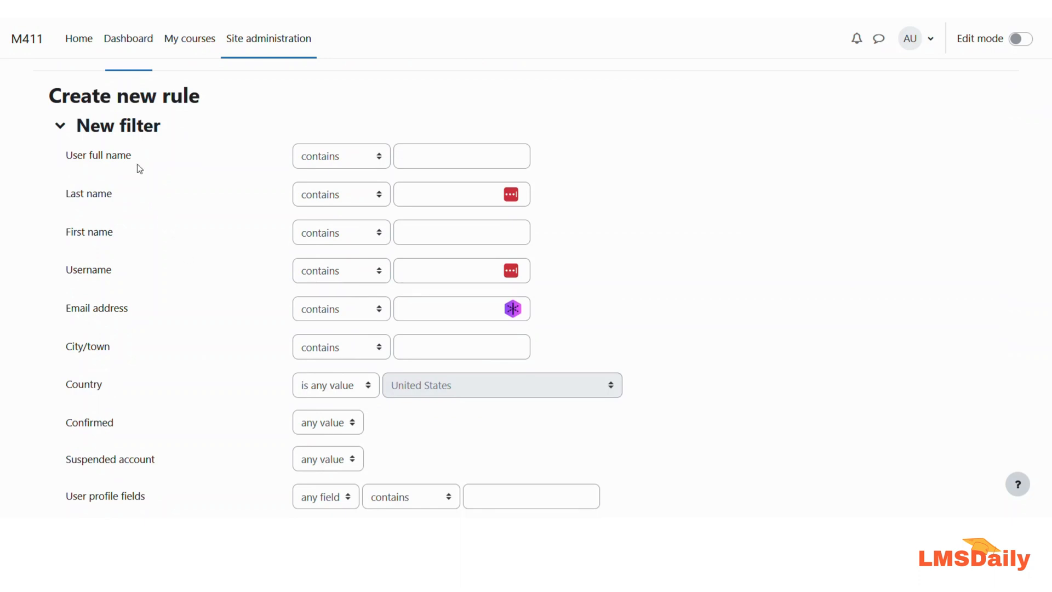
mouse_move(70, 161)
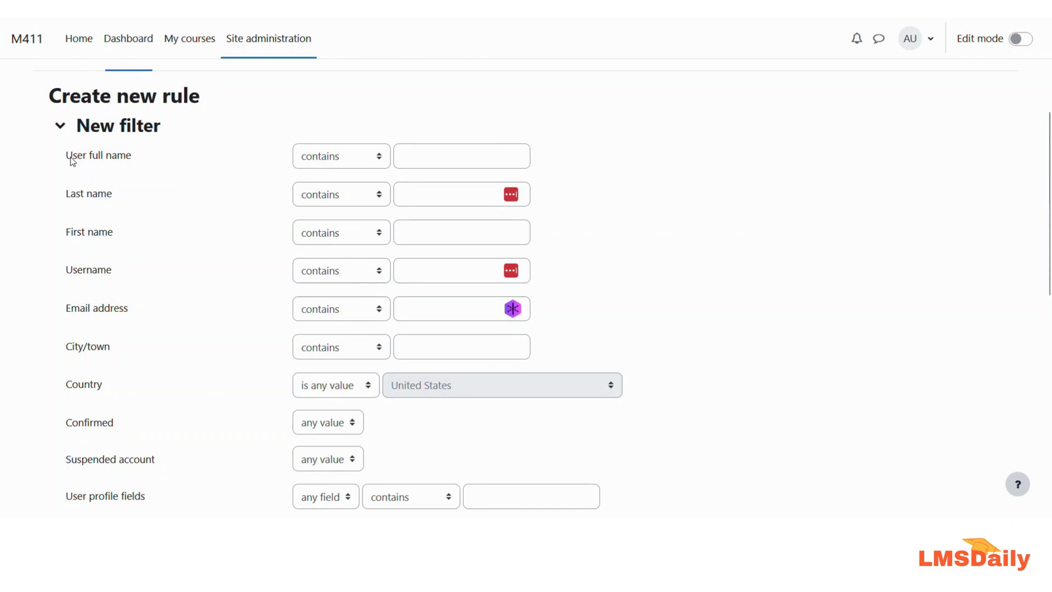
mouse_move(79, 204)
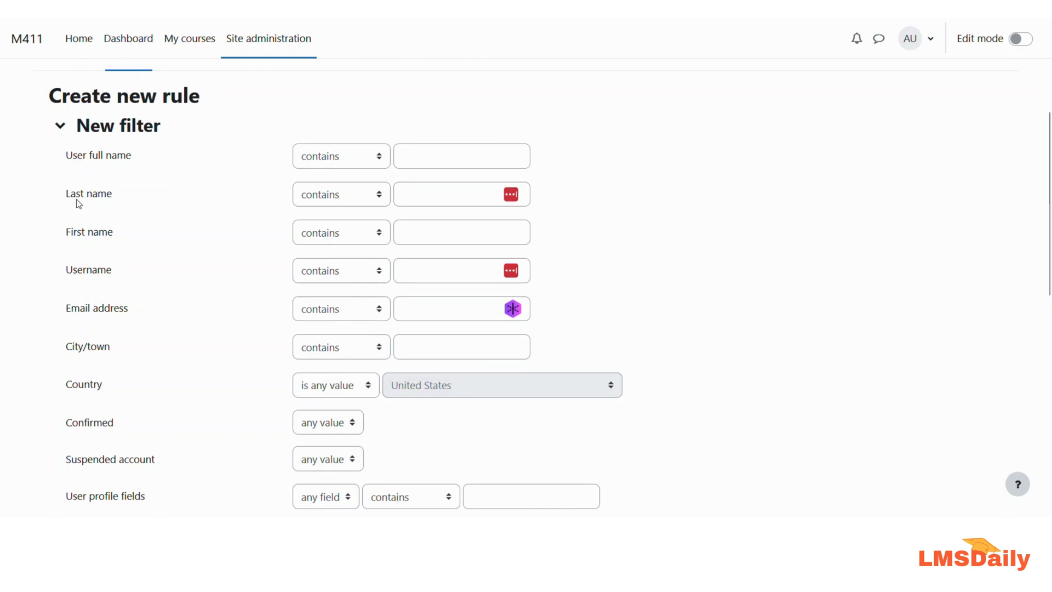
mouse_move(94, 270)
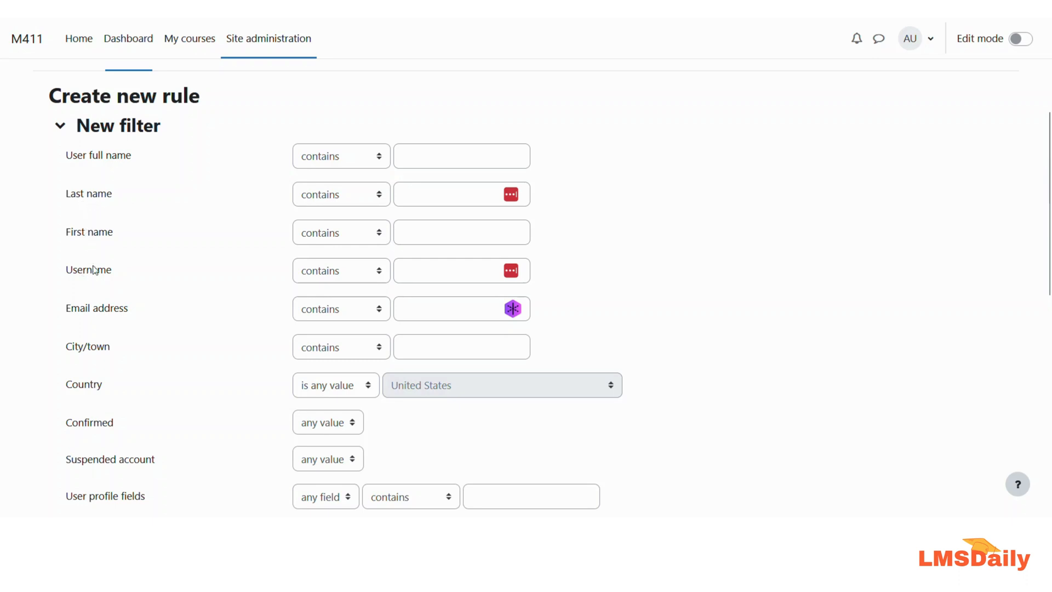
mouse_move(95, 318)
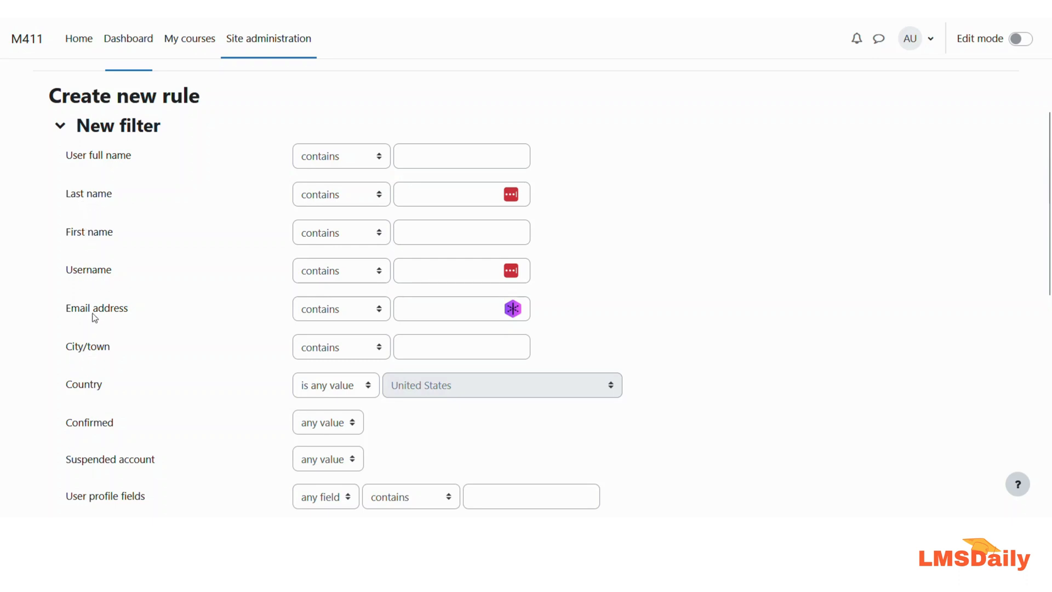
scroll(down, 3)
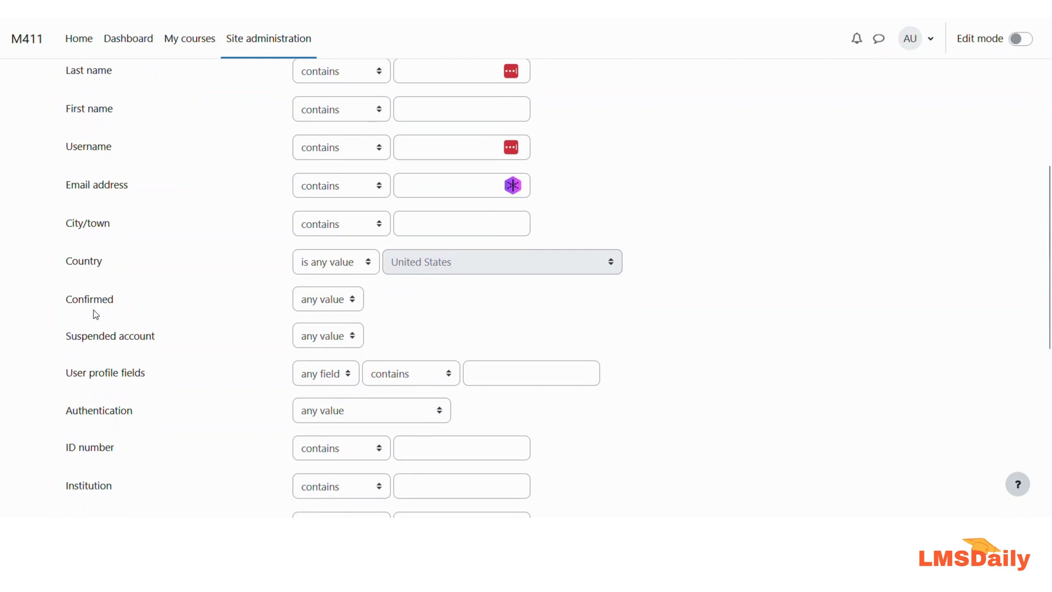
scroll(down, 3)
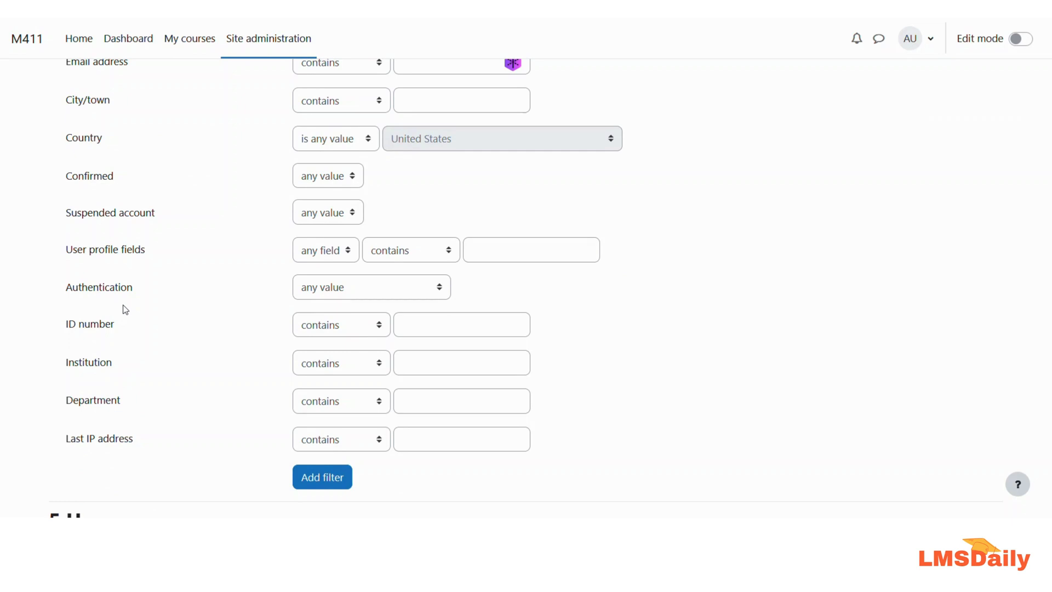
scroll(up, 3)
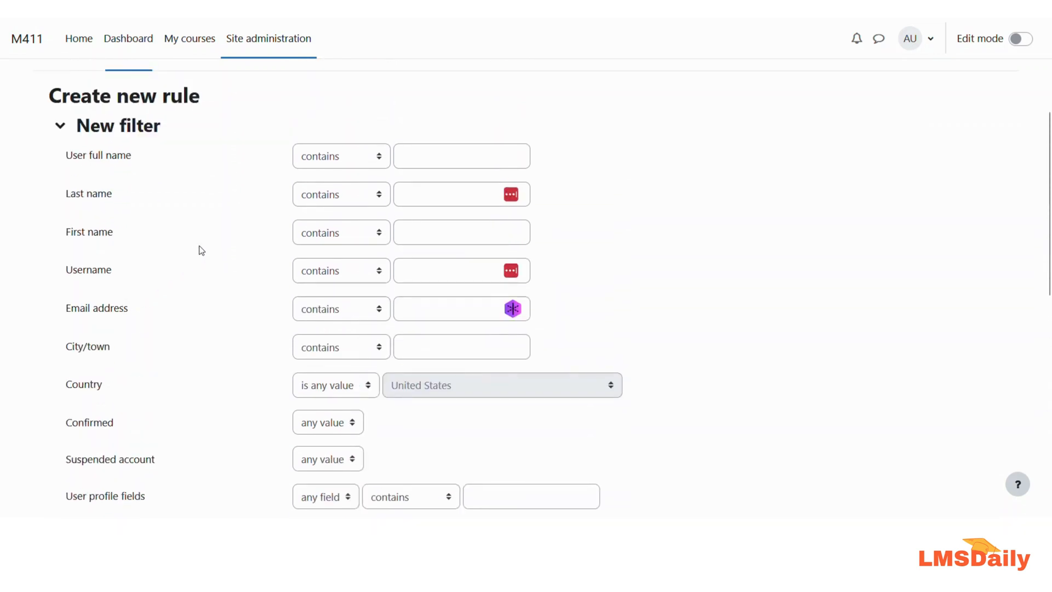
Enter 'student' in the User full name filter with the 'contains' operator.
click(461, 155)
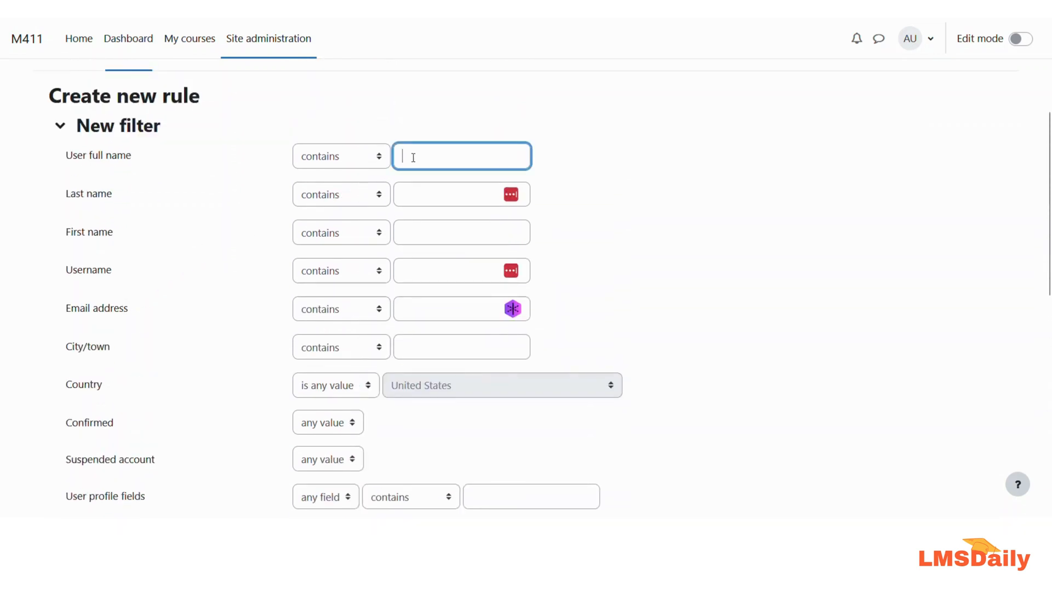
text(student)
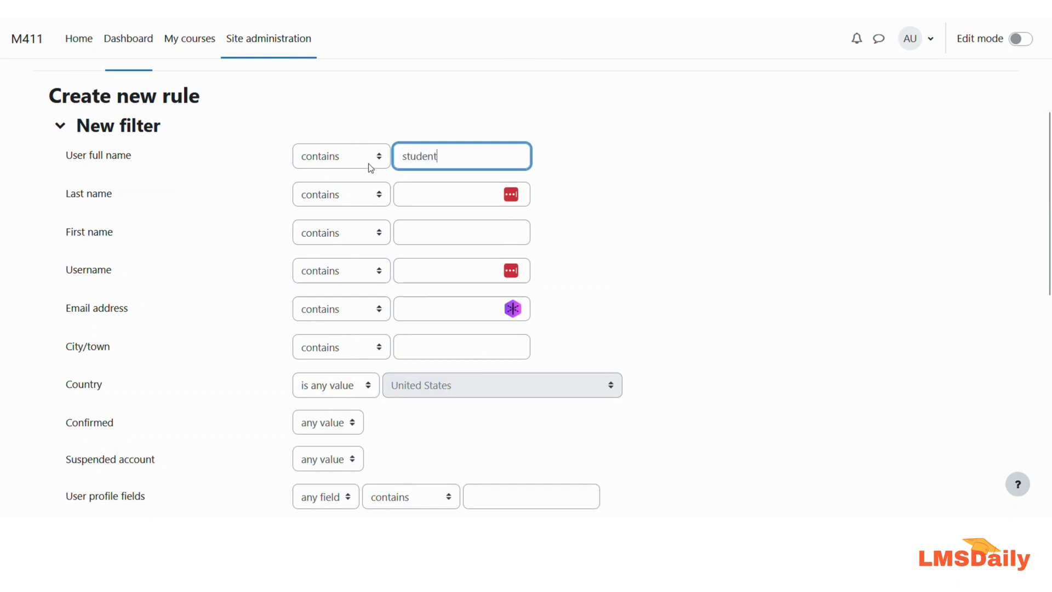
click(341, 156)
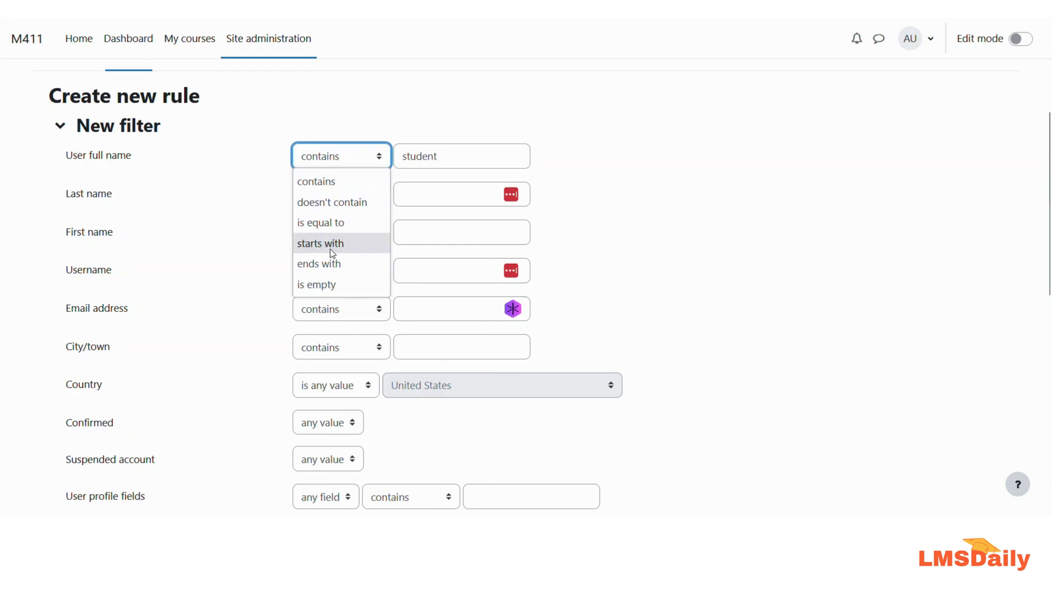
mouse_move(331, 202)
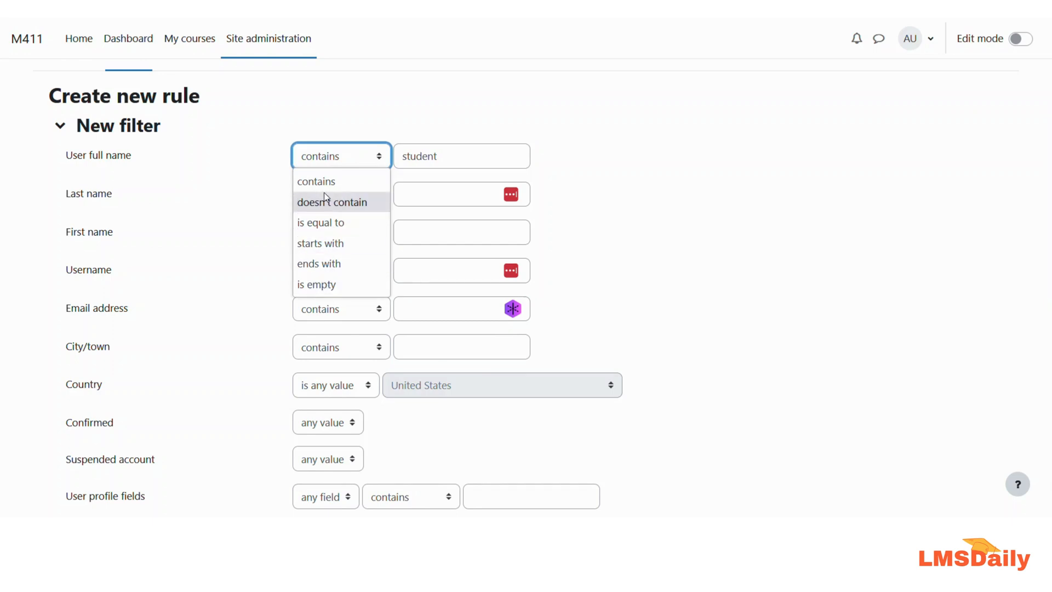
mouse_move(321, 244)
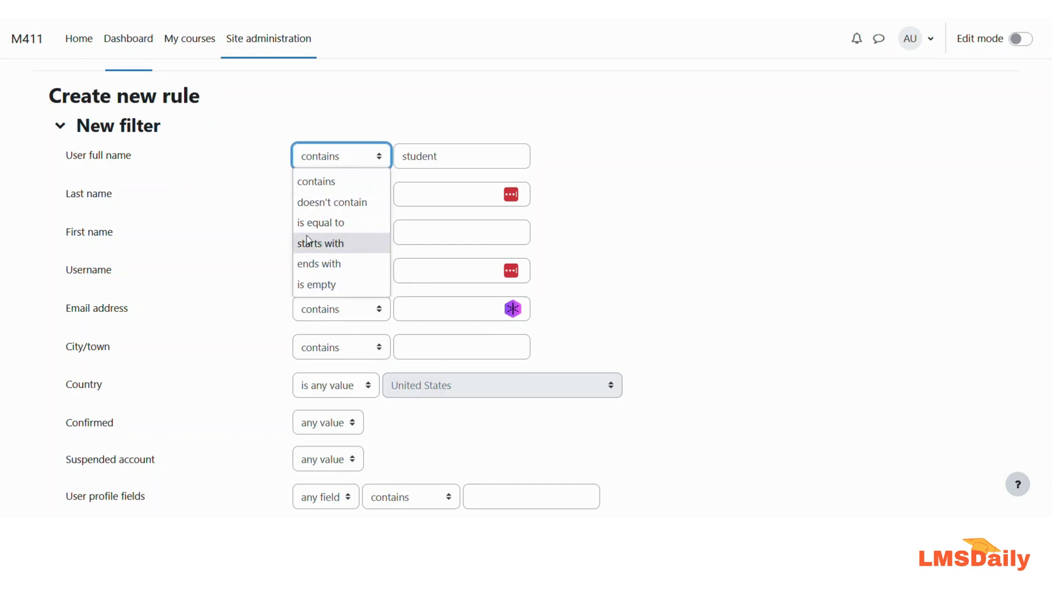
mouse_move(315, 284)
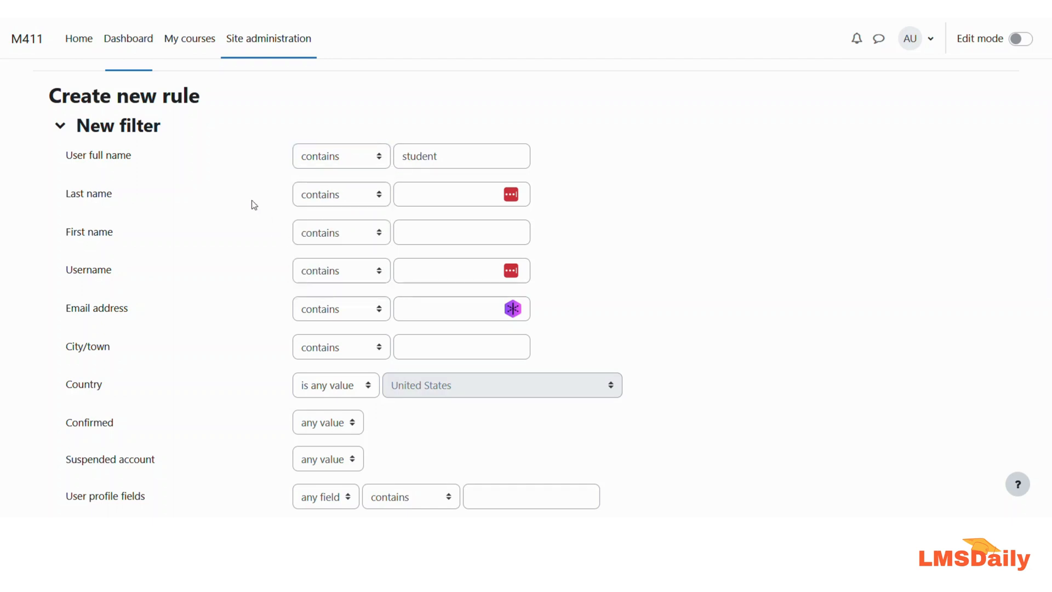
scroll(down, 3)
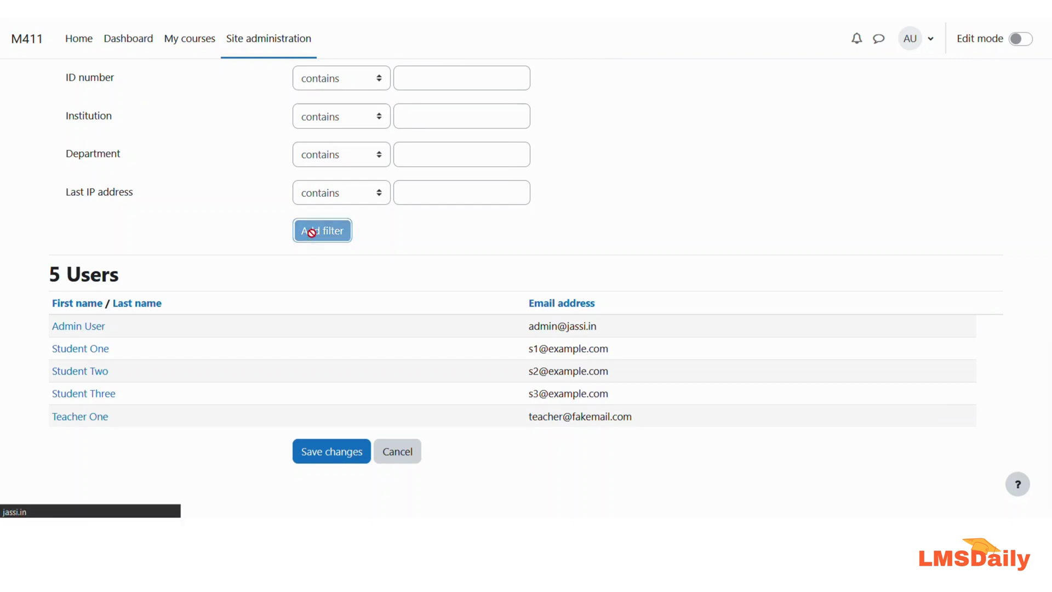
Add the 'User full name contains student' filter, narrowing matches to 3 of 5 users.
click(321, 230)
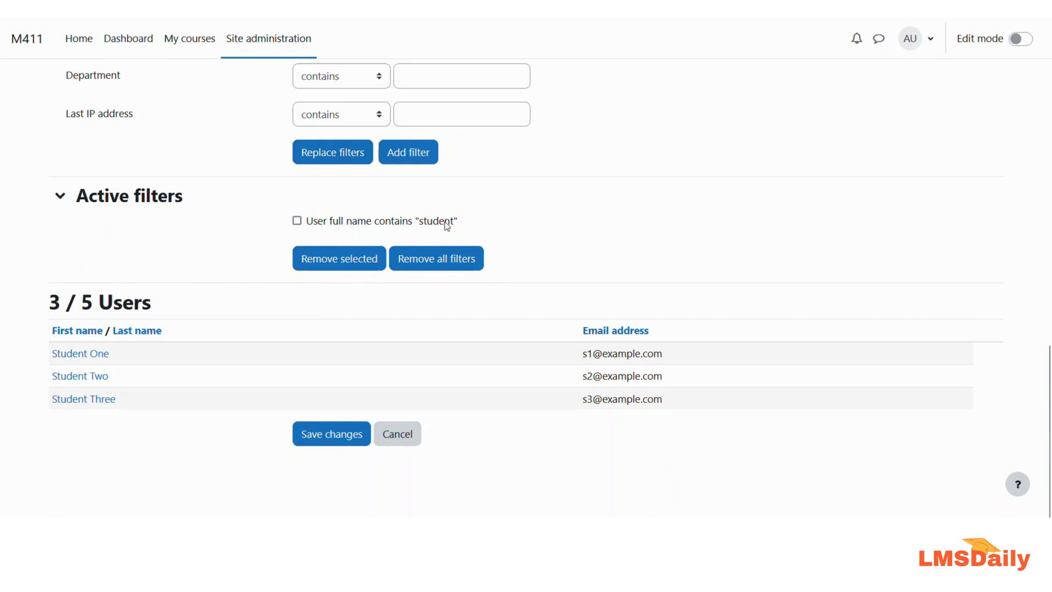
mouse_move(460, 223)
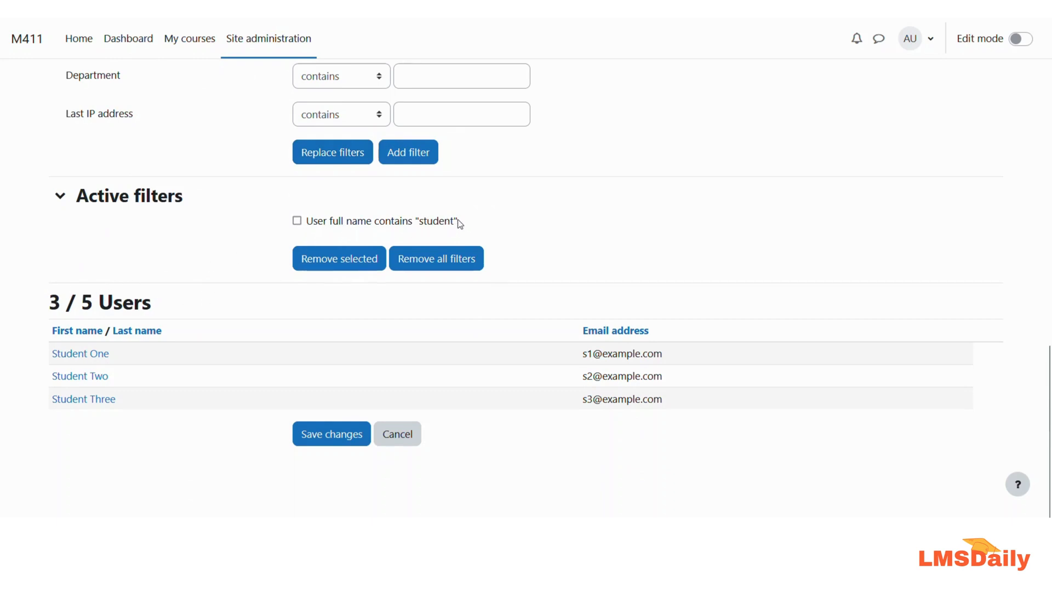
mouse_move(80, 354)
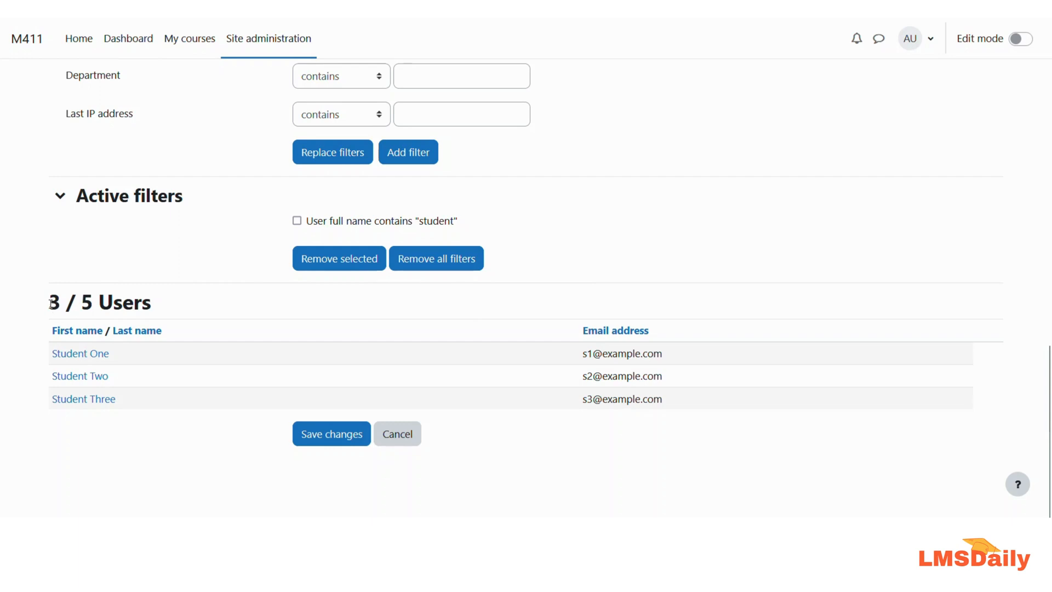
mouse_move(79, 376)
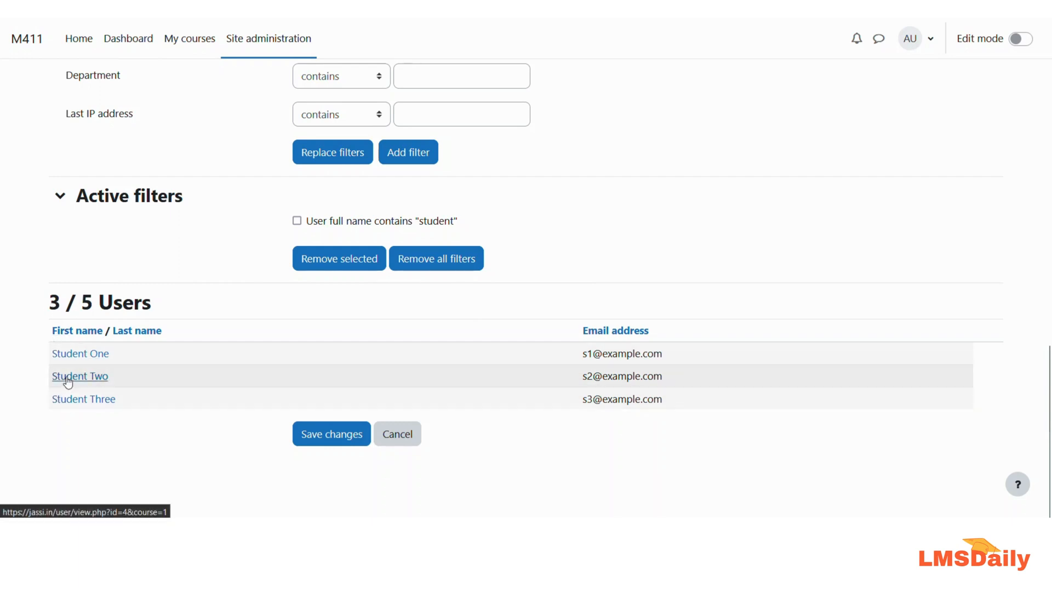
mouse_move(108, 376)
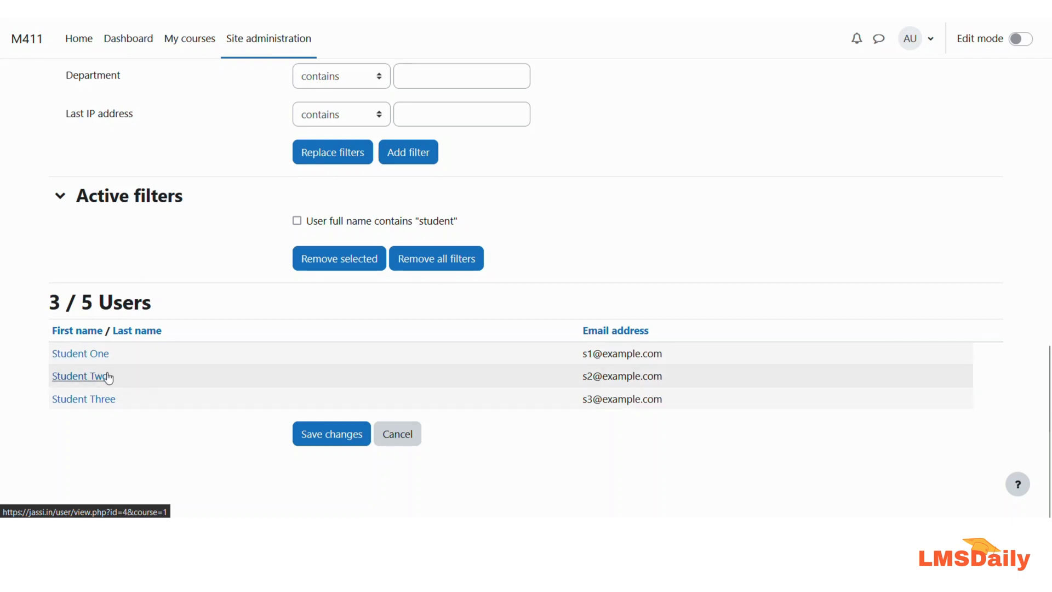
mouse_move(262, 364)
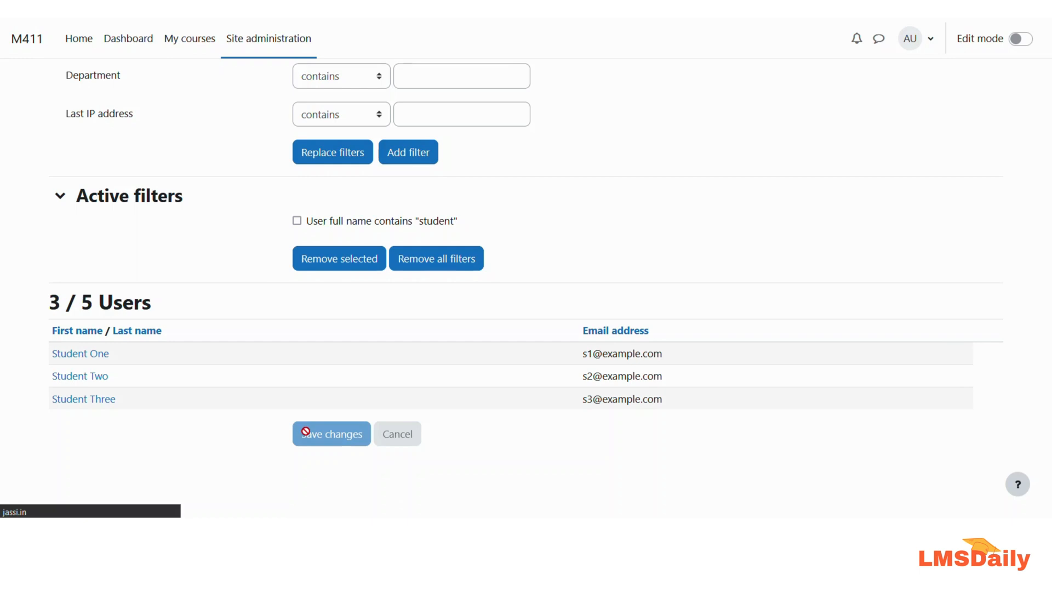
Save changes so the rule is listed, initialized with 3 affected users.
click(331, 435)
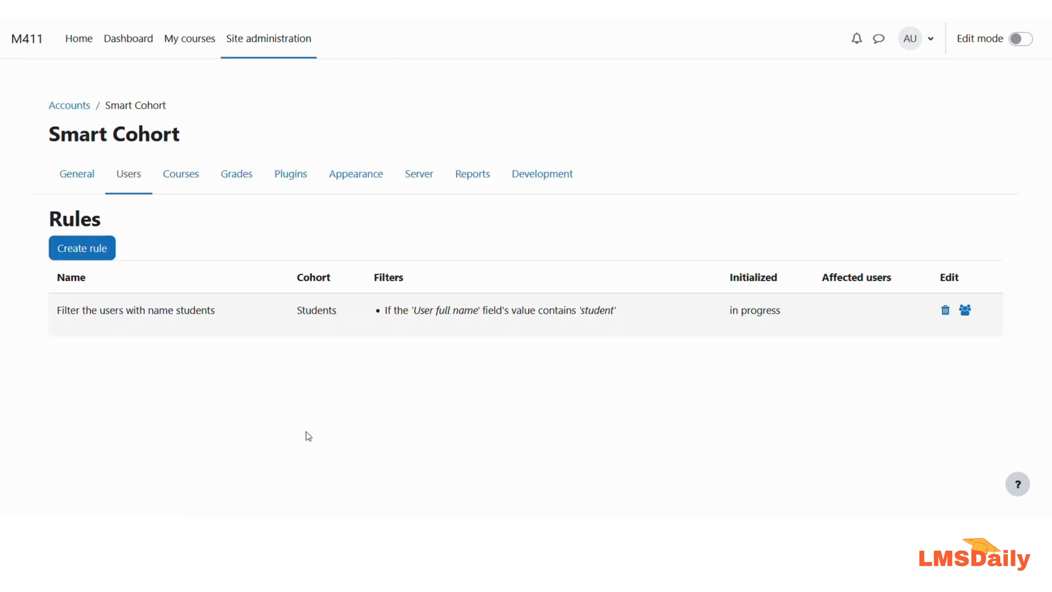
mouse_move(154, 316)
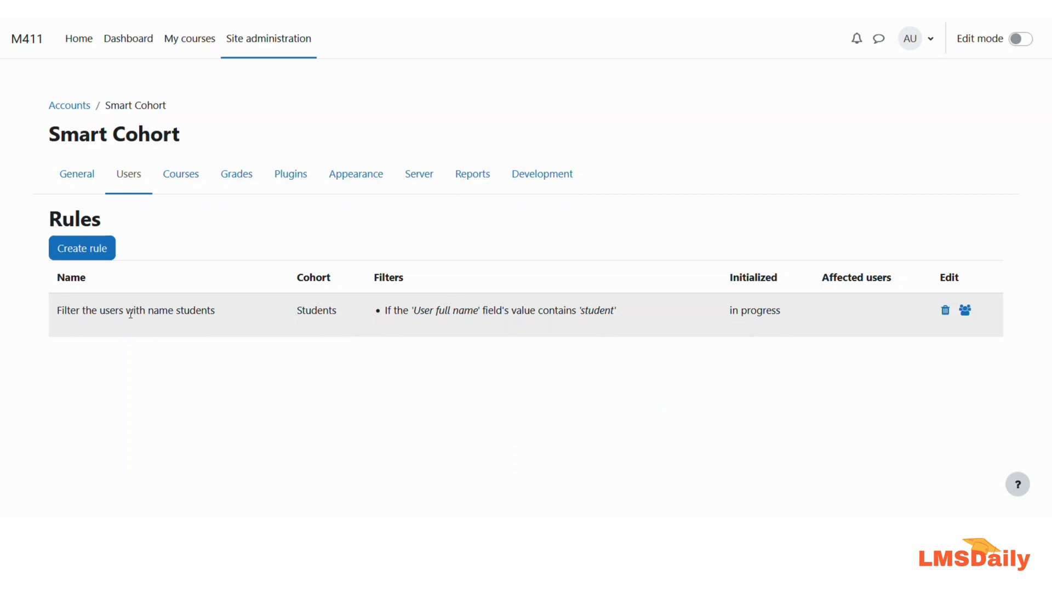
mouse_move(169, 304)
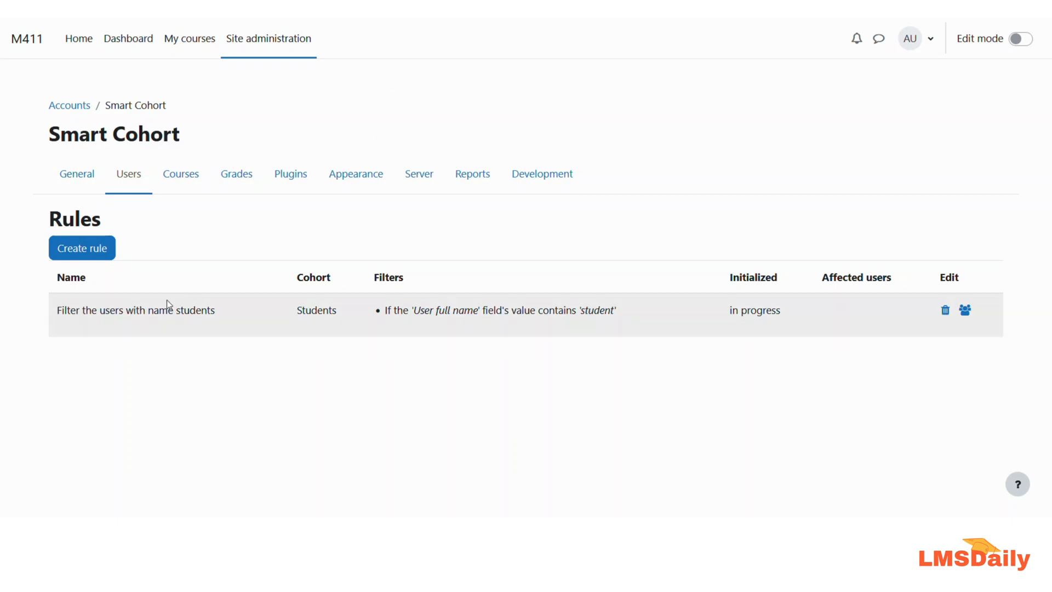
mouse_move(63, 292)
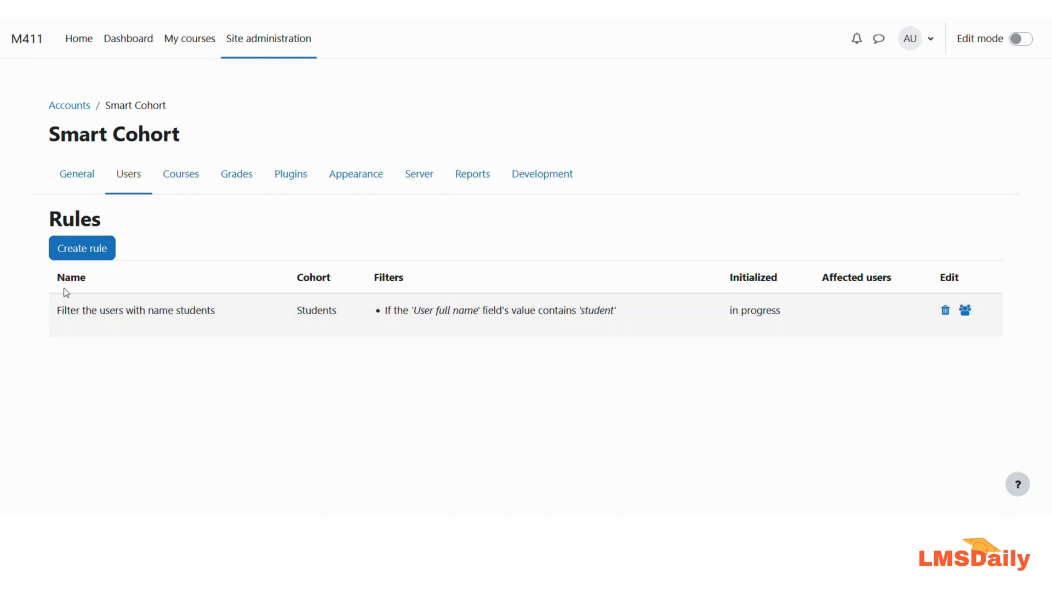
mouse_move(306, 281)
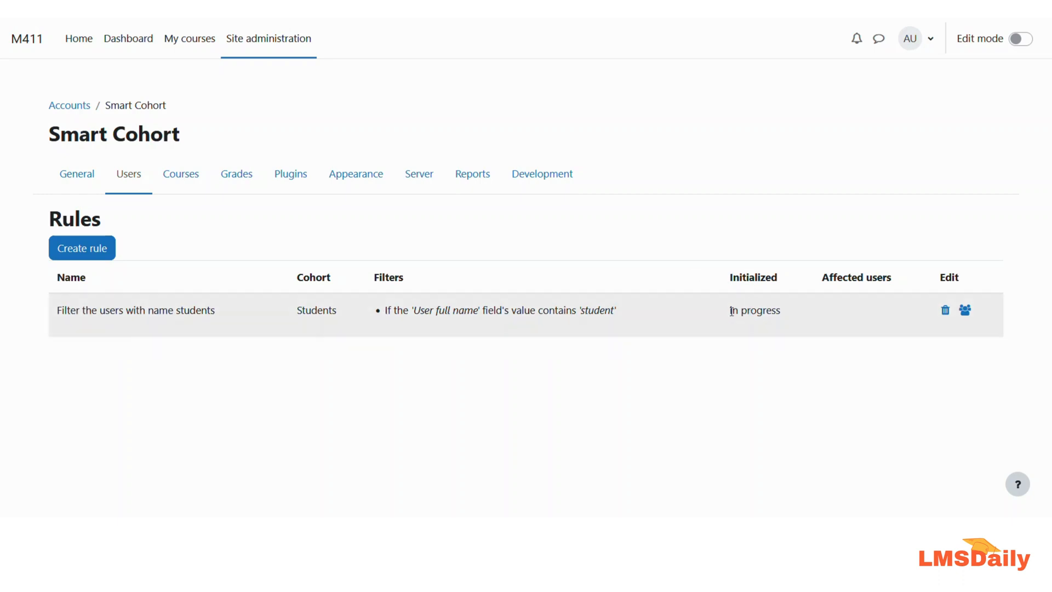
double_click(755, 310)
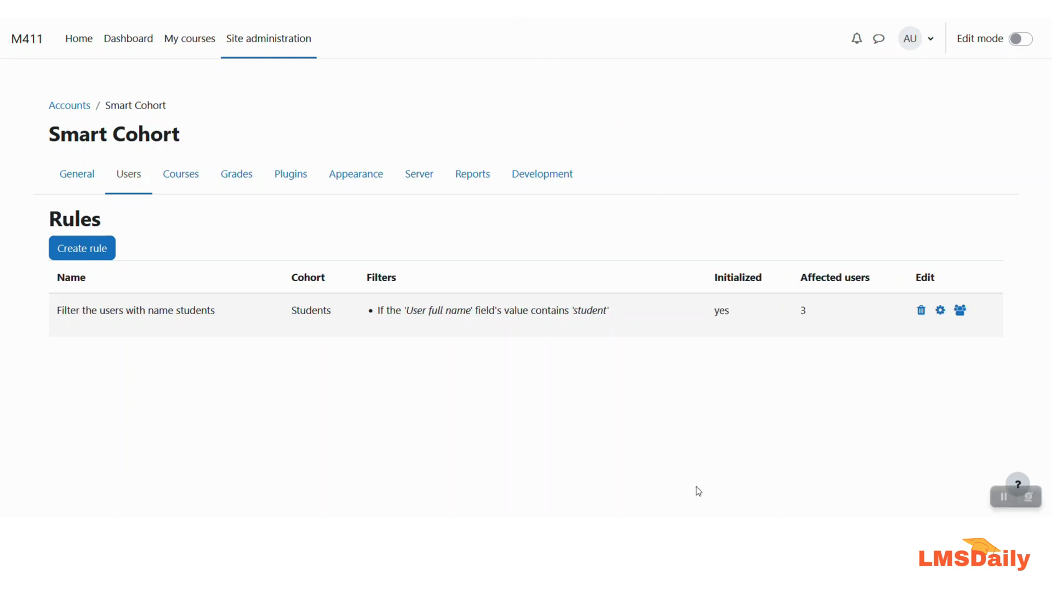
mouse_move(603, 354)
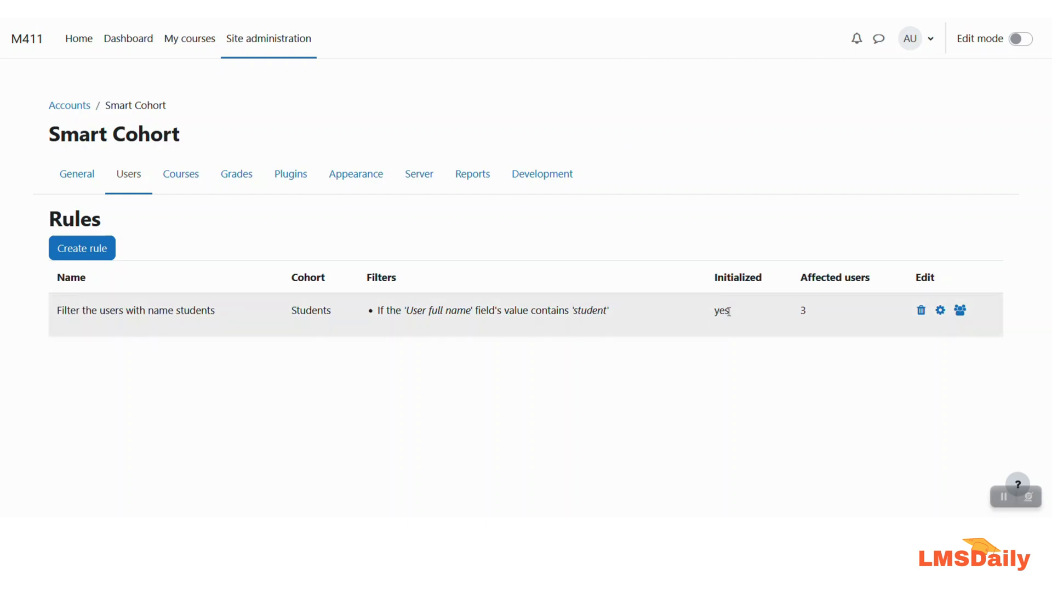
mouse_move(770, 319)
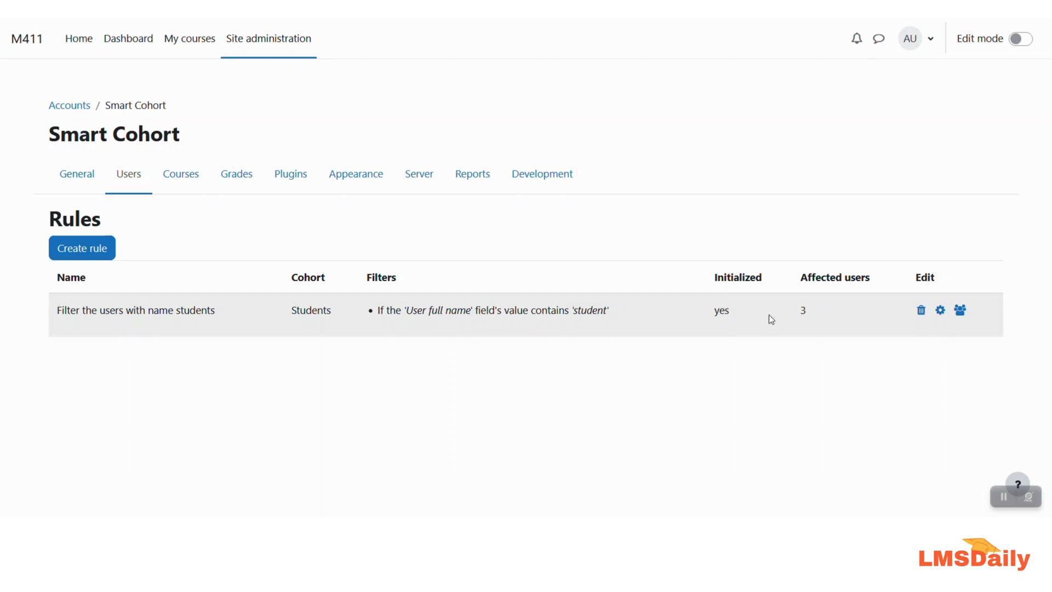
mouse_move(803, 313)
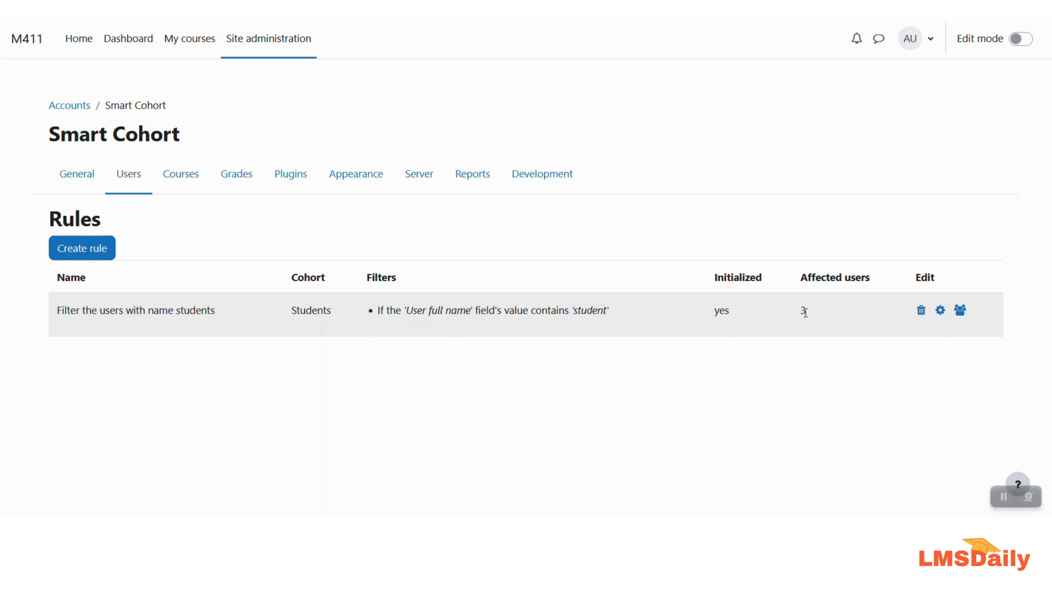
mouse_move(929, 280)
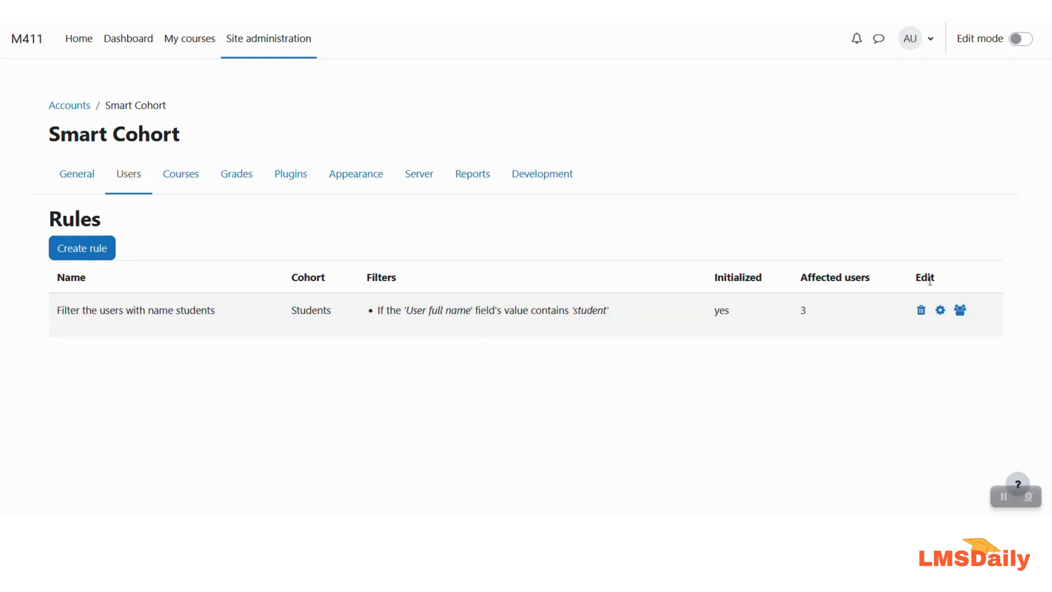
mouse_move(922, 310)
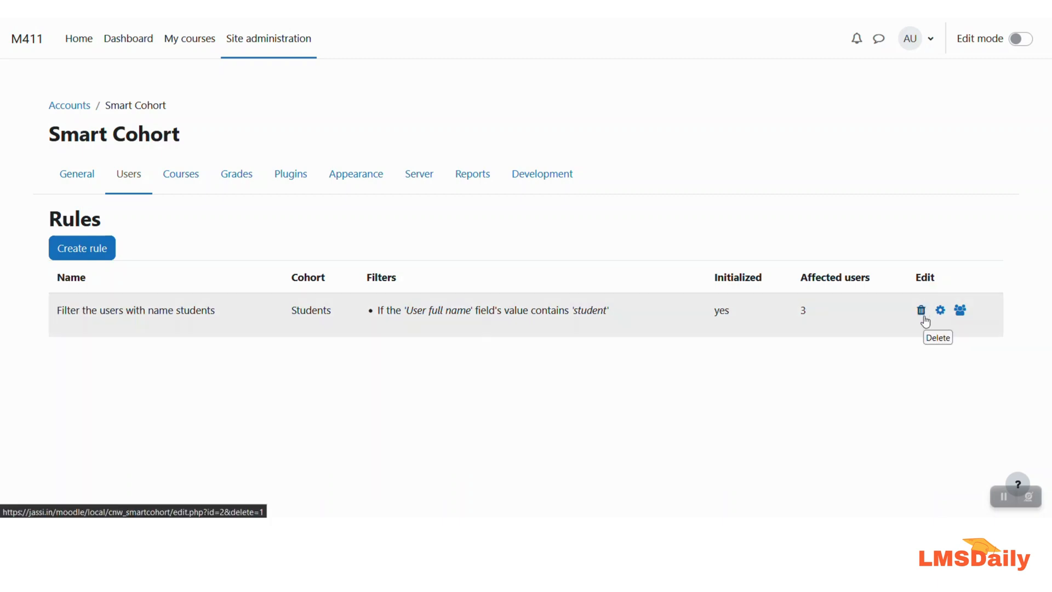
mouse_move(933, 320)
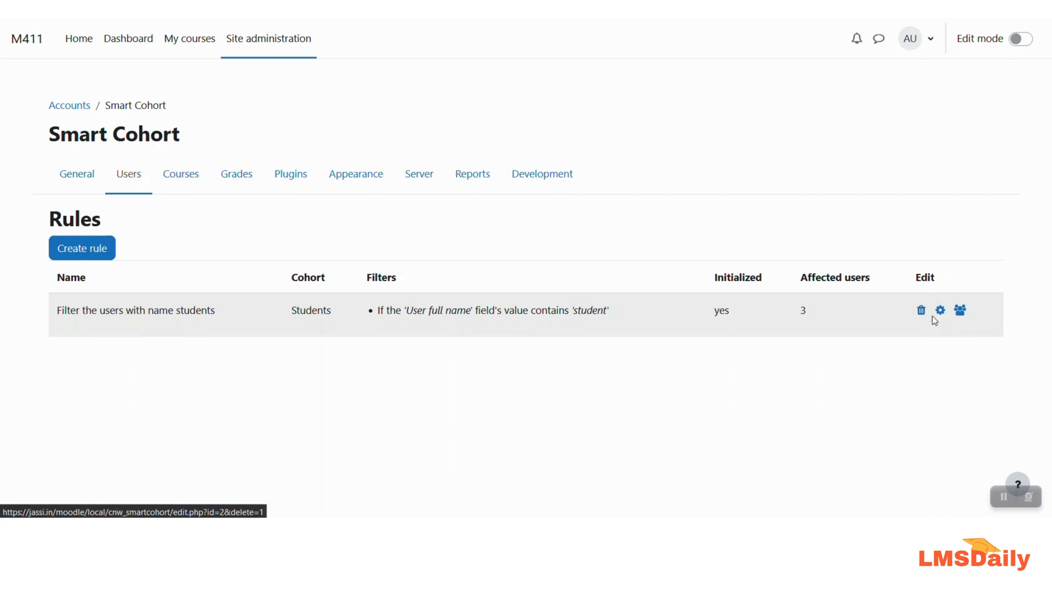
mouse_move(940, 310)
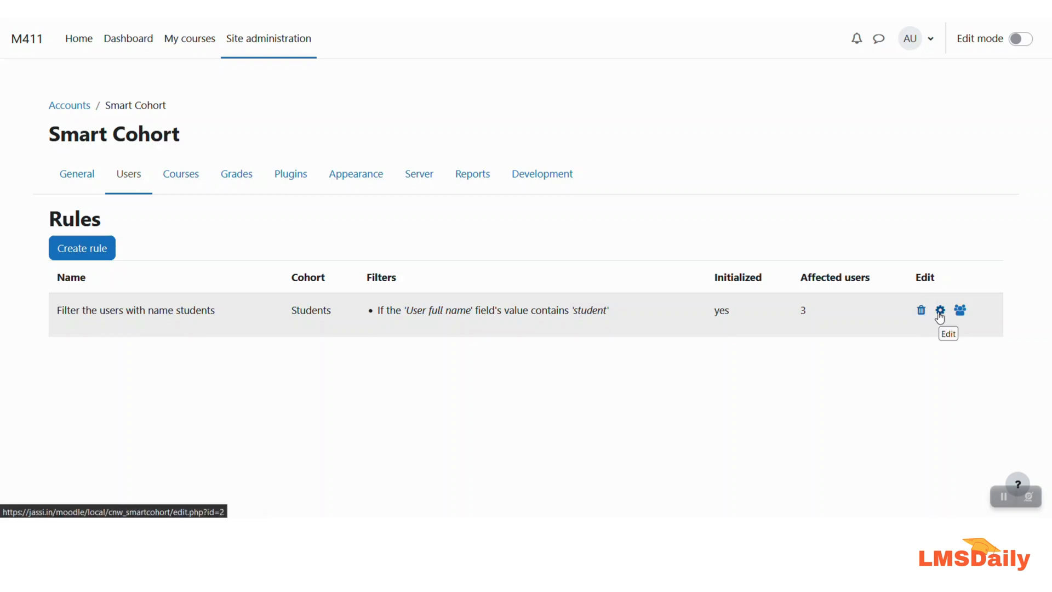
mouse_move(961, 310)
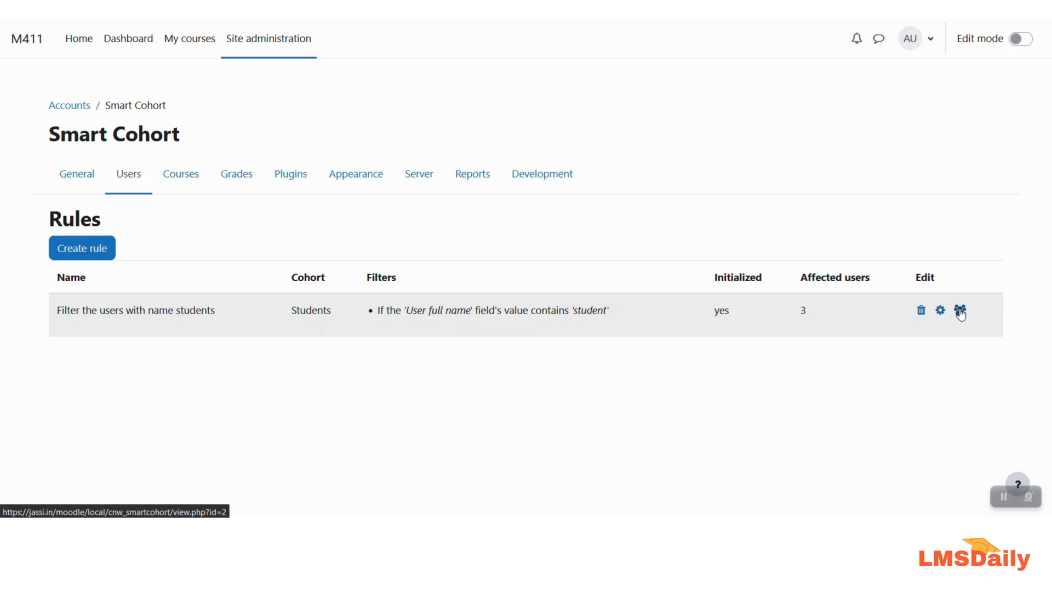
mouse_move(961, 310)
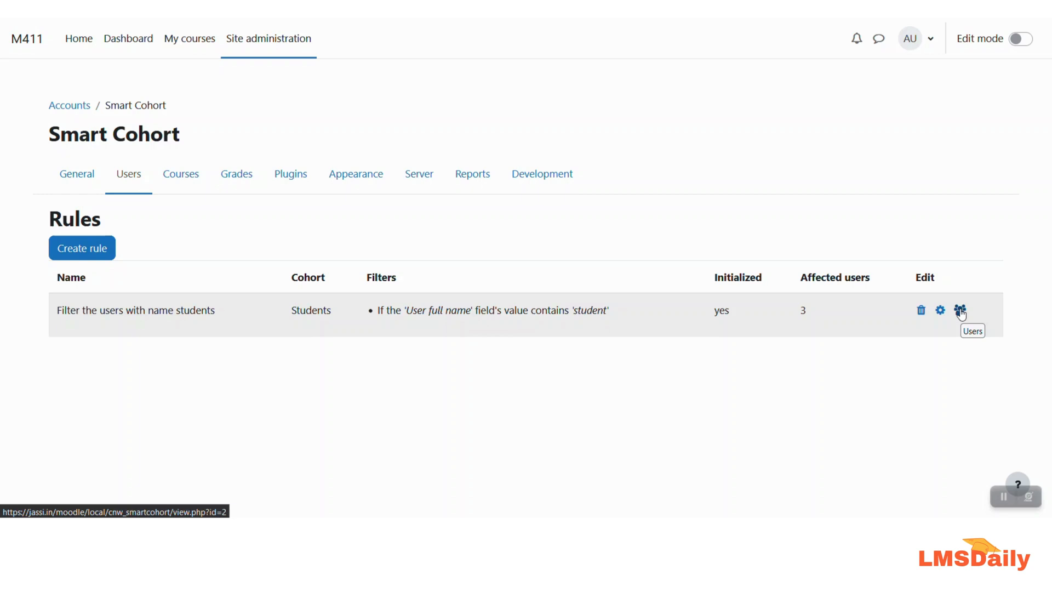
mouse_move(91, 276)
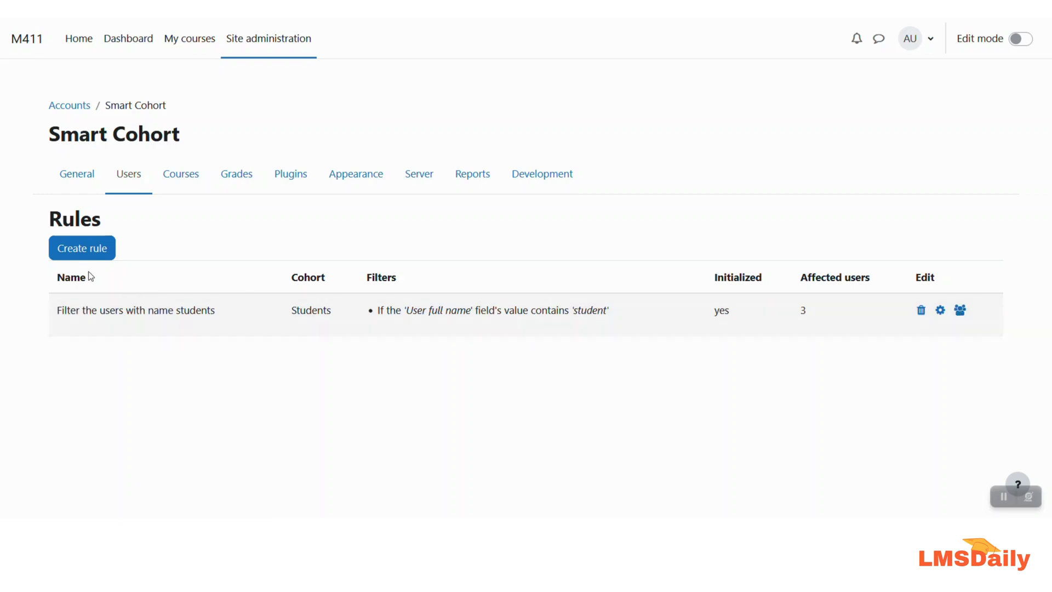
mouse_move(59, 330)
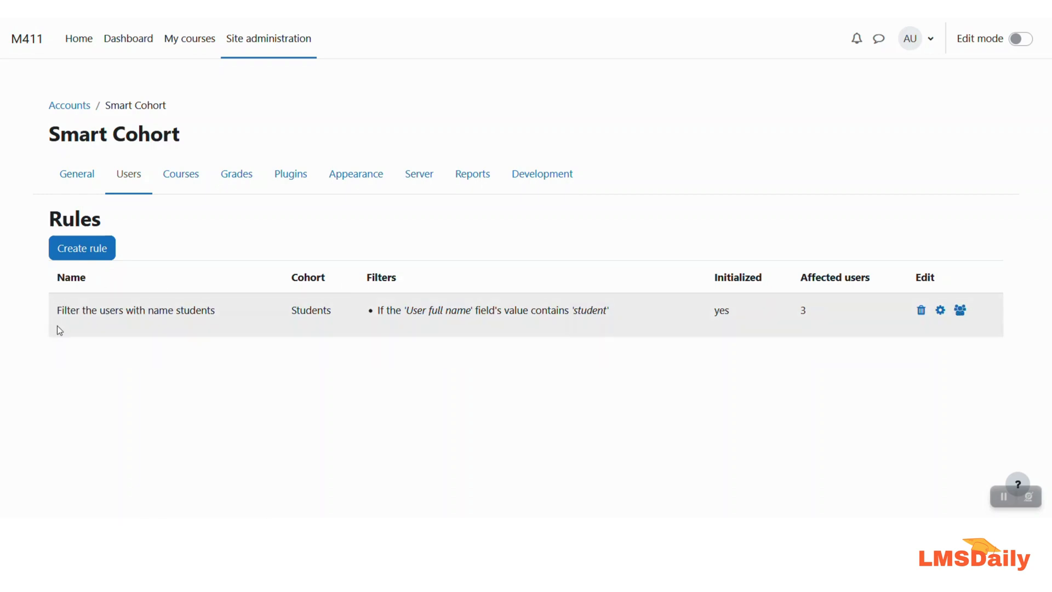